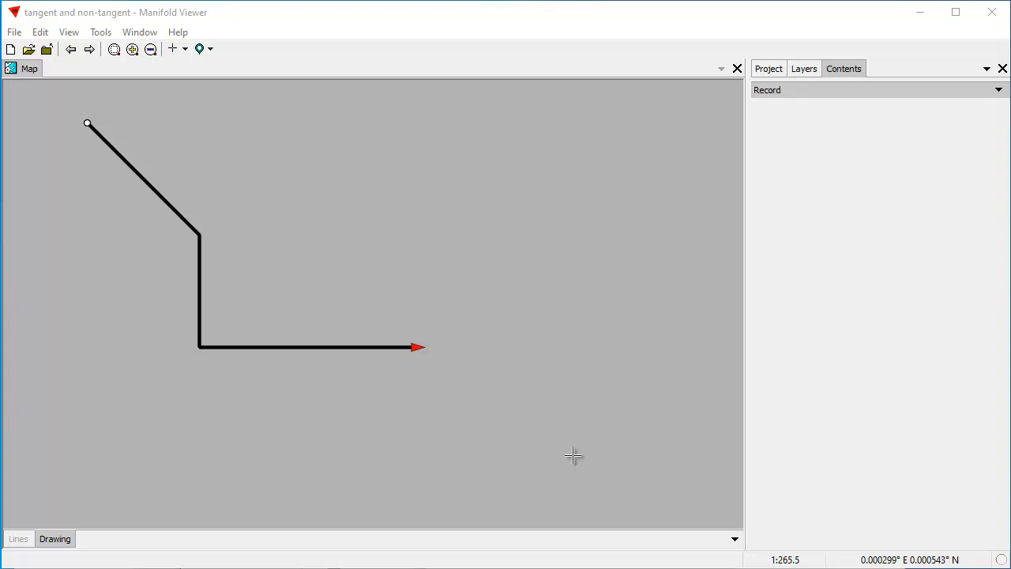
{"action": "mouse_move", "coordinate": [77, 128]}
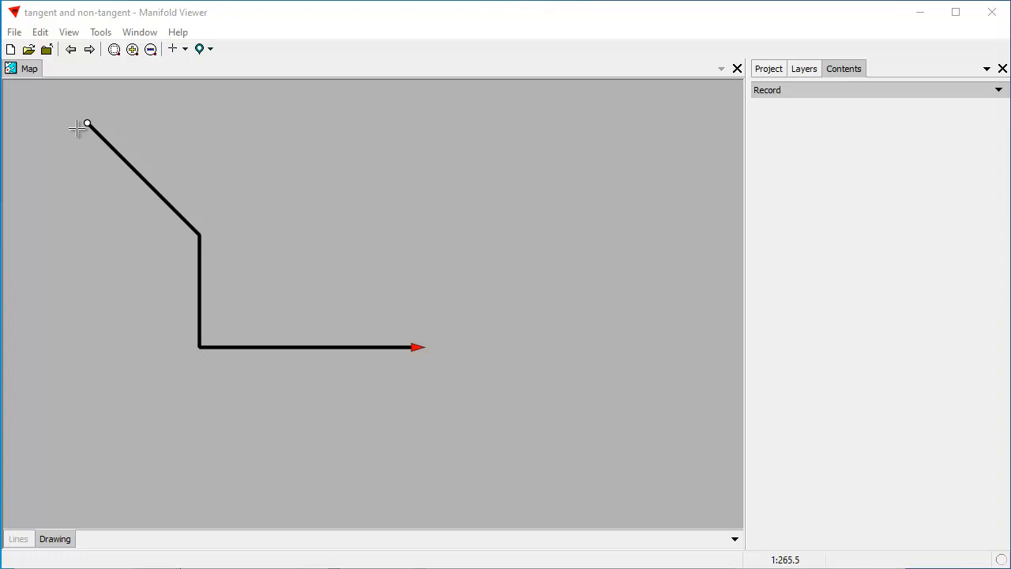
{"action": "mouse_move", "coordinate": [173, 192]}
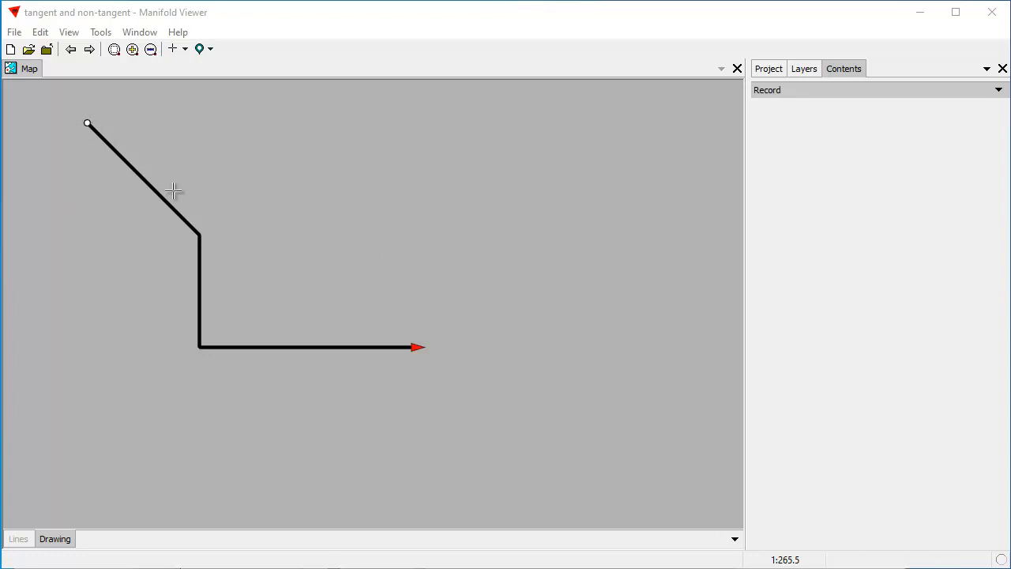
{"action": "mouse_move", "coordinate": [439, 354]}
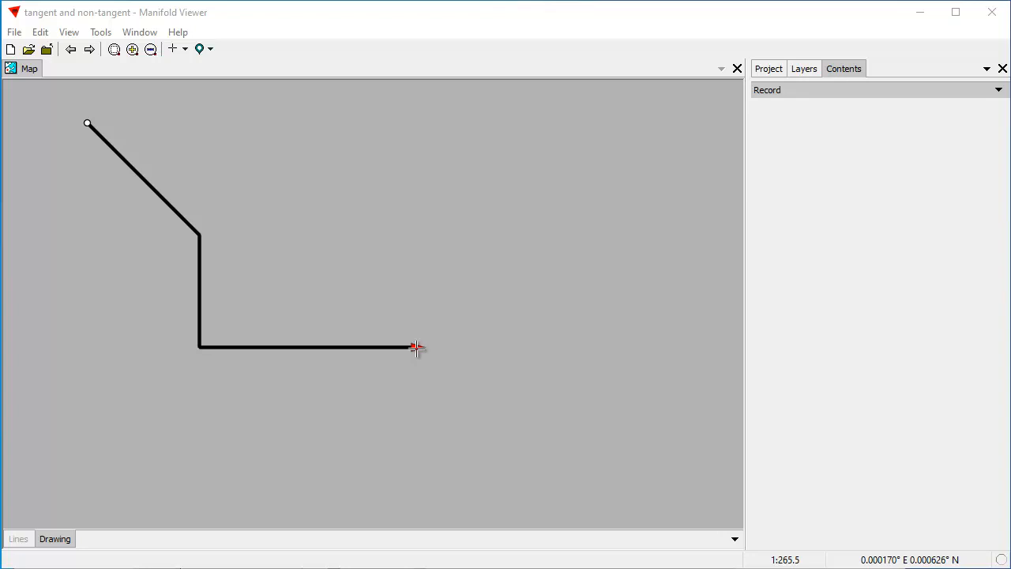
{"action": "mouse_move", "coordinate": [79, 132]}
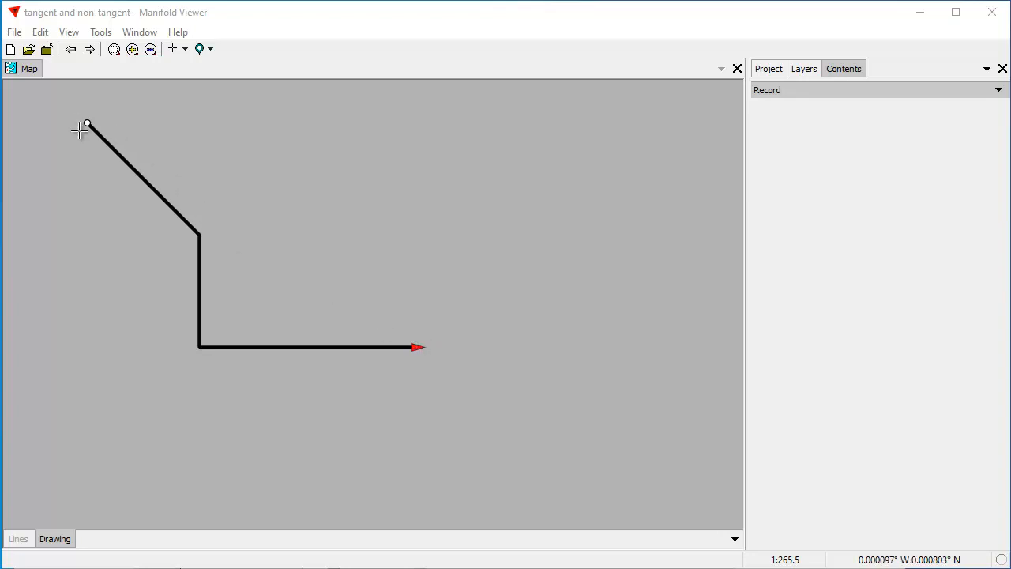
{"action": "mouse_move", "coordinate": [358, 337]}
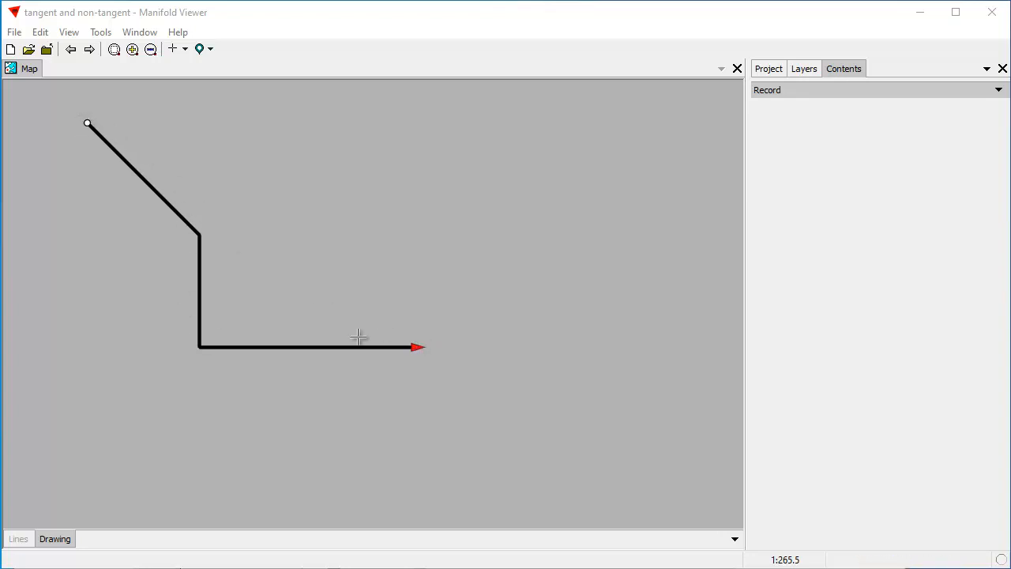
{"action": "mouse_move", "coordinate": [149, 154]}
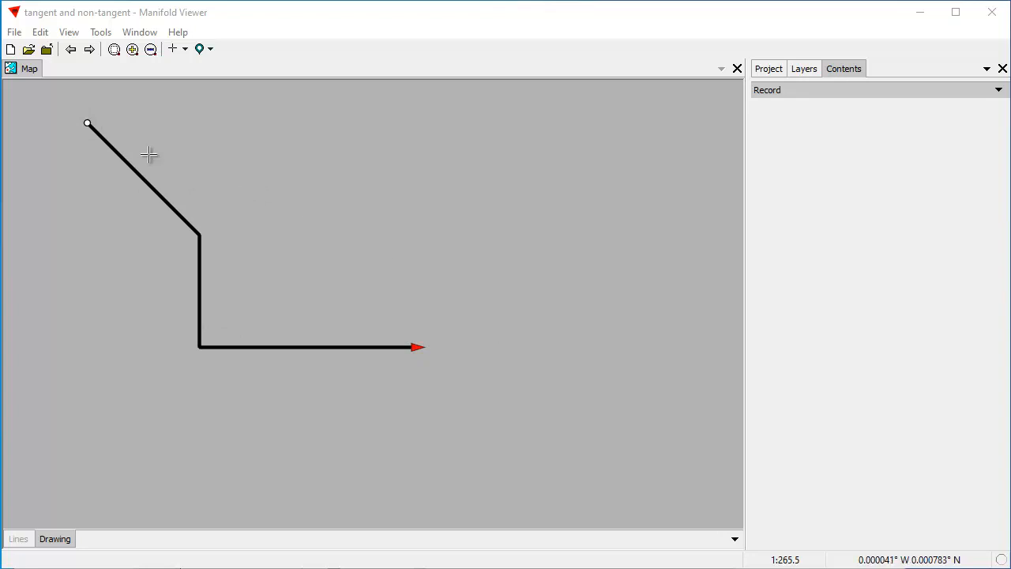
{"action": "mouse_move", "coordinate": [72, 127]}
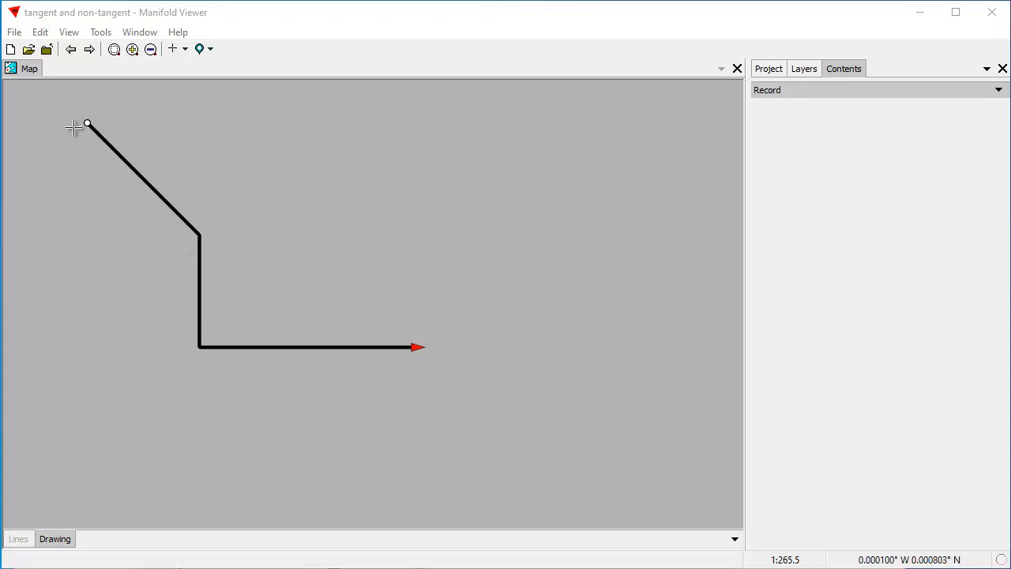
{"action": "mouse_move", "coordinate": [419, 329]}
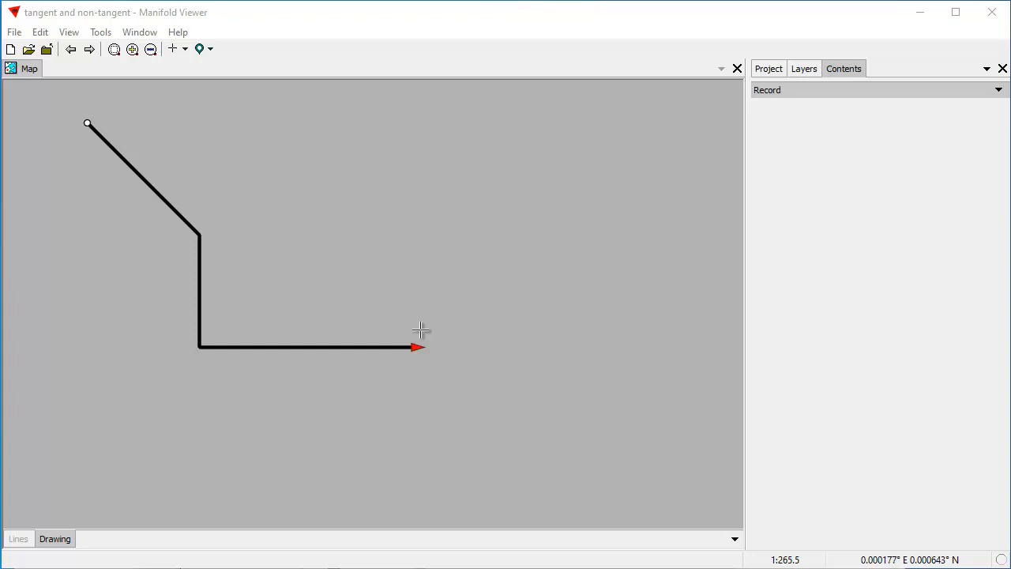
{"action": "mouse_move", "coordinate": [280, 217]}
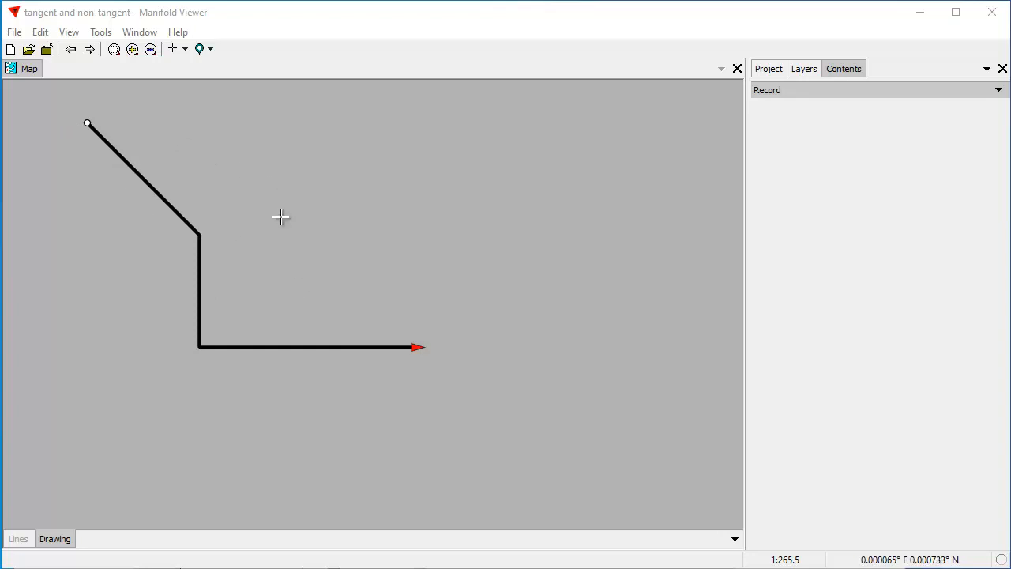
{"action": "mouse_move", "coordinate": [283, 217]}
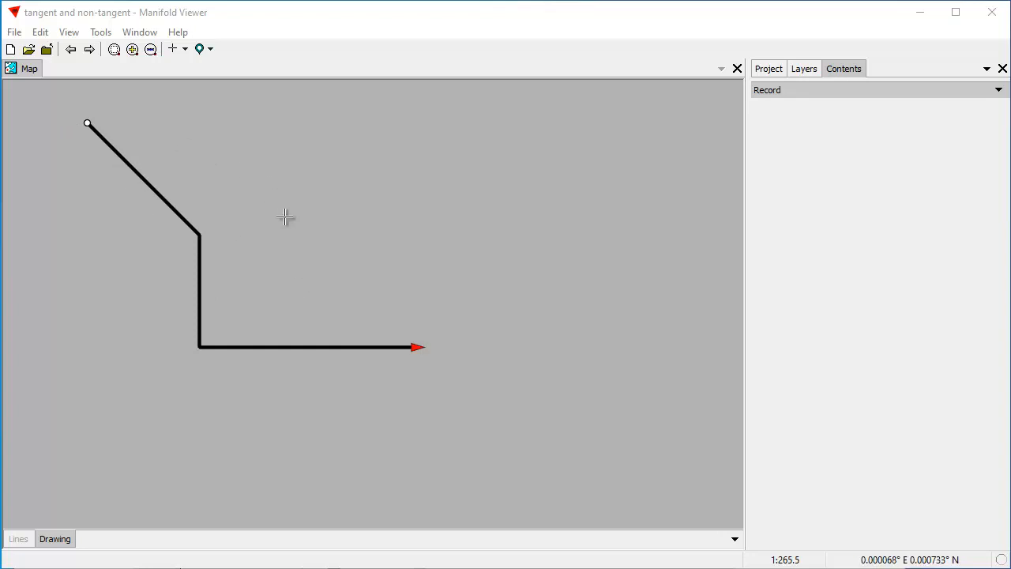
{"action": "mouse_move", "coordinate": [344, 348]}
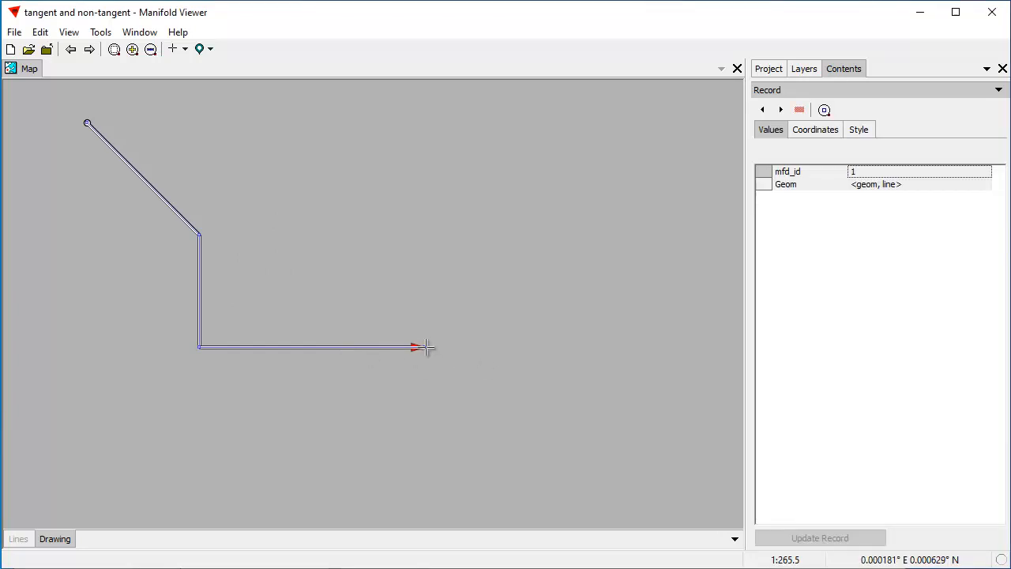
- List the line's four vertex coordinates (-10,90 to 20,70) and pick the 20 70 endpoint
{"action": "left_click", "coordinate": [815, 129]}
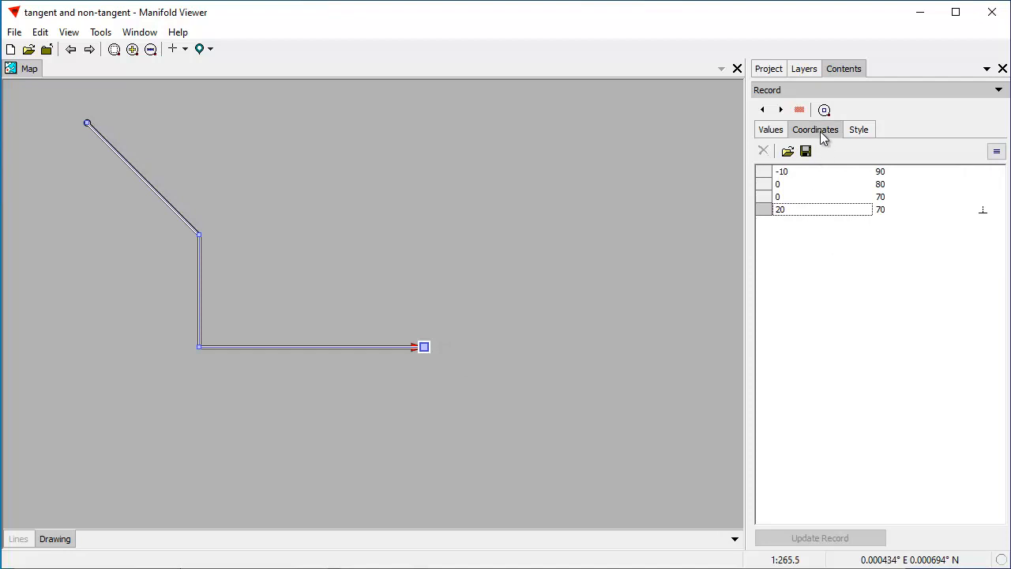
{"action": "mouse_move", "coordinate": [829, 142]}
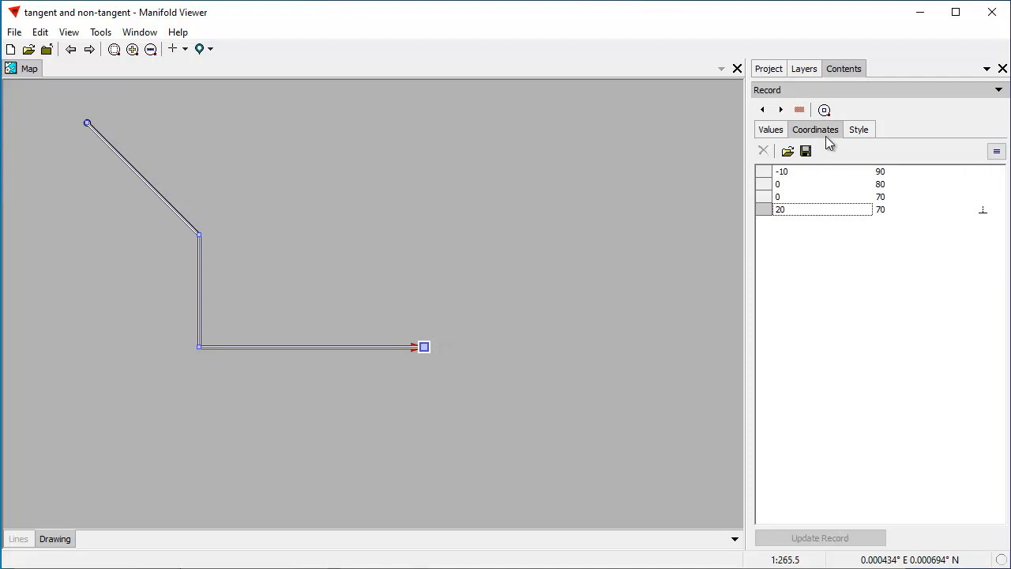
{"action": "mouse_move", "coordinate": [720, 232]}
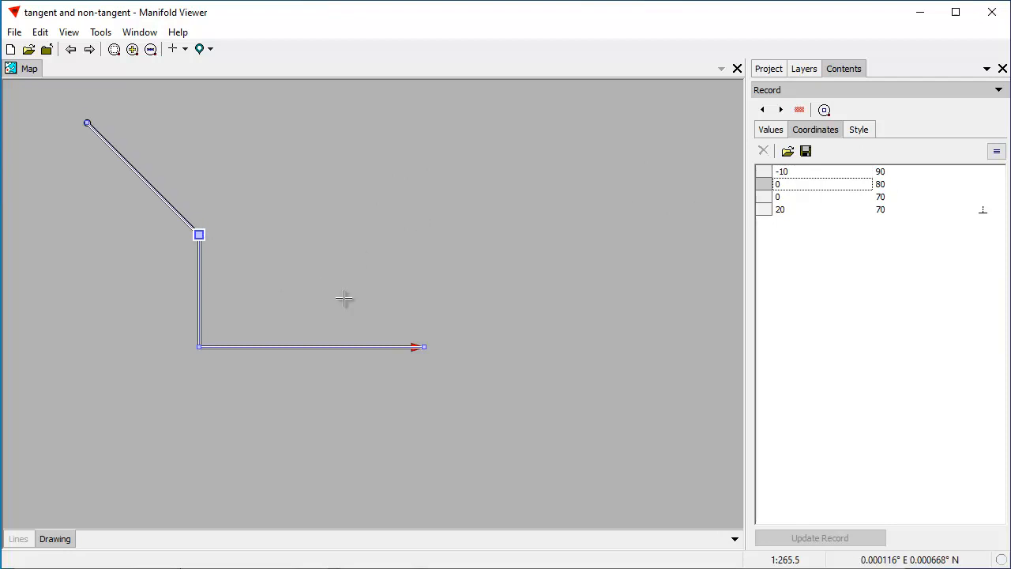
{"action": "left_click", "coordinate": [822, 210]}
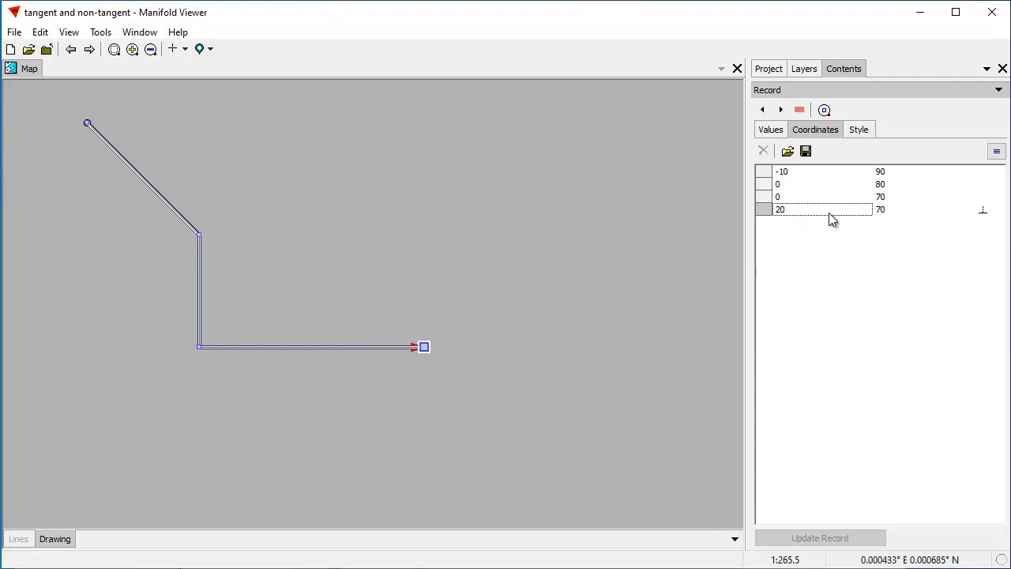
- Switch the list to Show Traverse: start -10 90, legs 135/14.14, 180/10, 90/20
{"action": "left_click", "coordinate": [997, 151]}
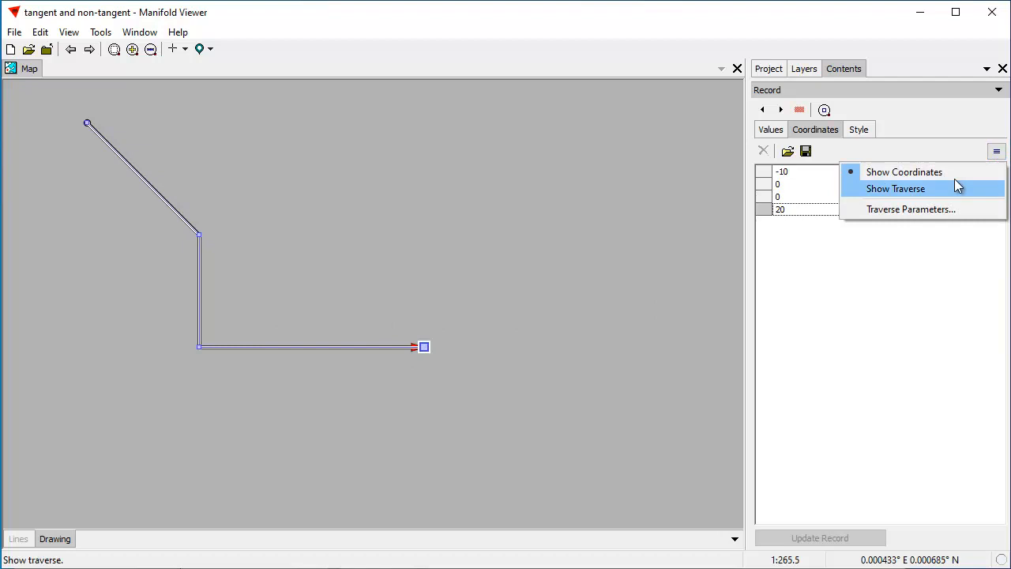
{"action": "mouse_move", "coordinate": [941, 192]}
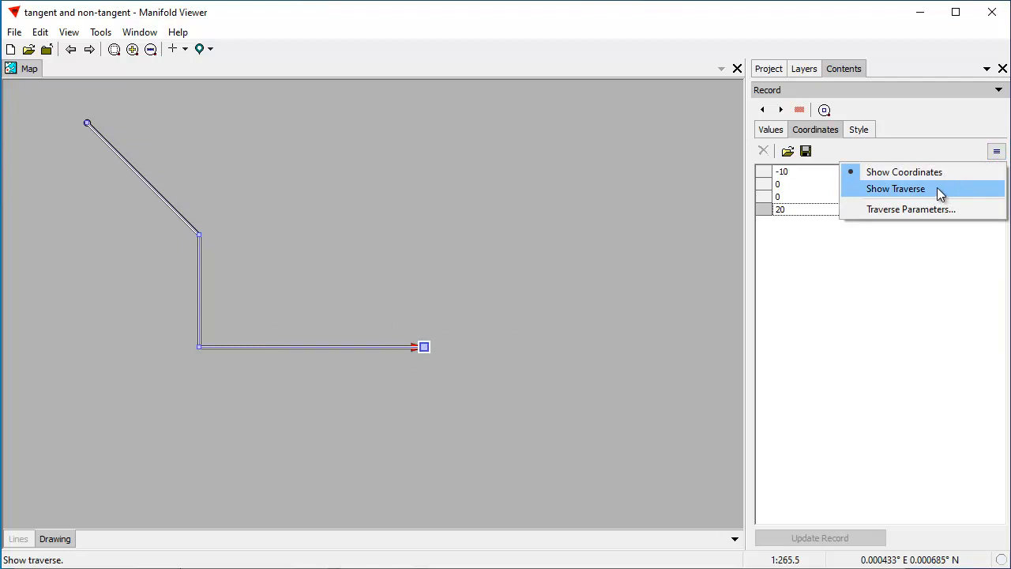
{"action": "left_click", "coordinate": [895, 188]}
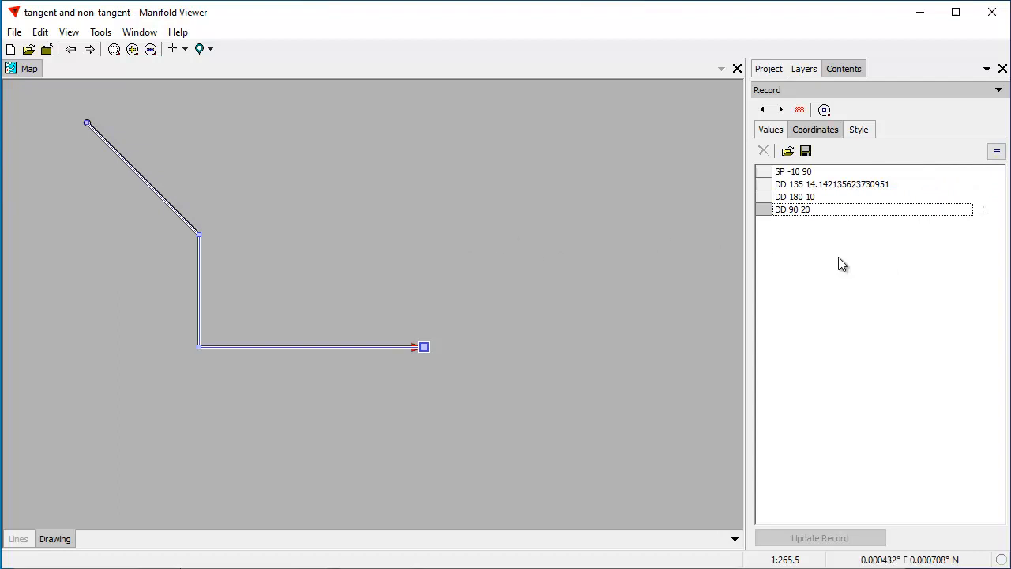
{"action": "mouse_move", "coordinate": [319, 160]}
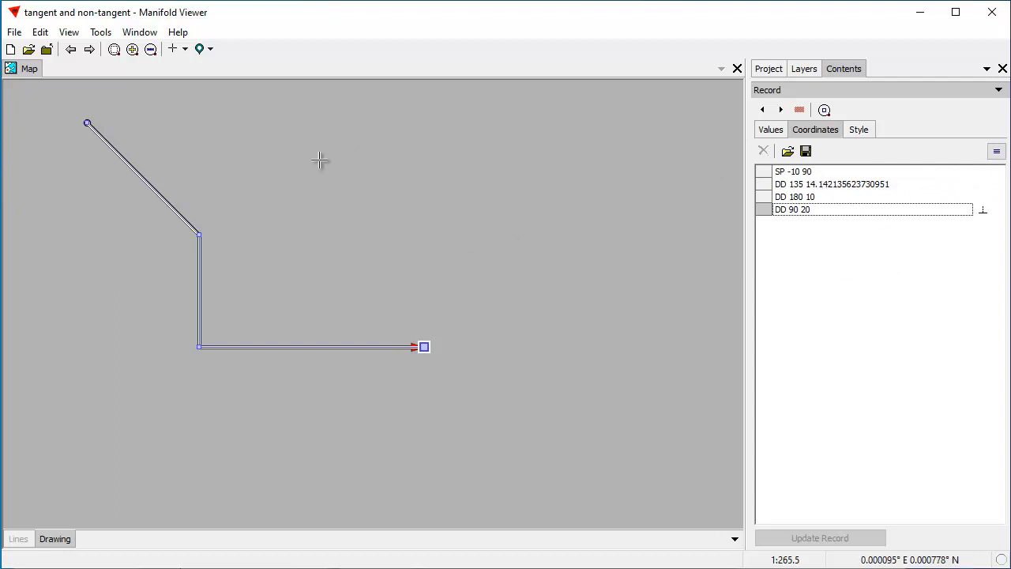
{"action": "mouse_move", "coordinate": [571, 266]}
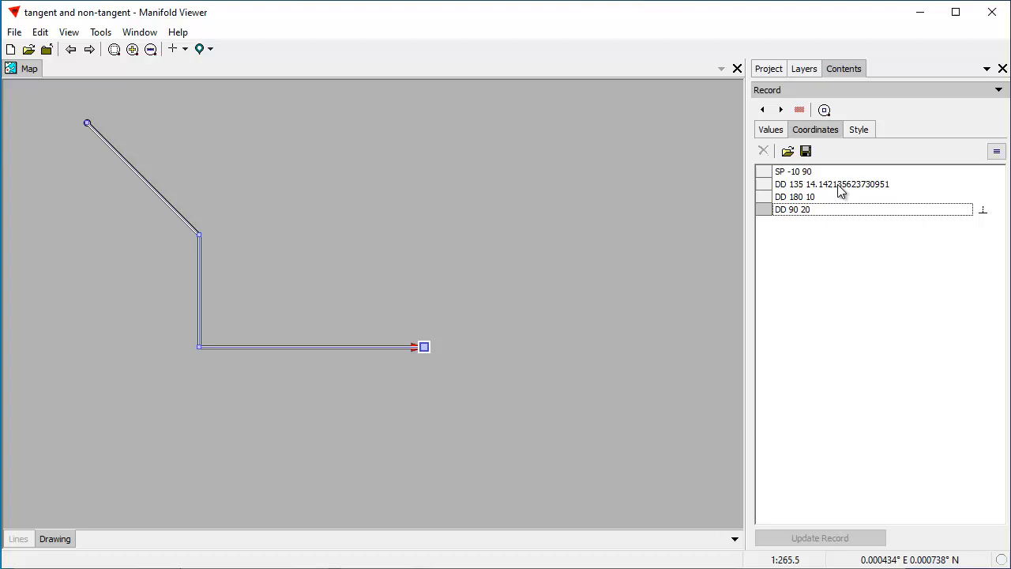
{"action": "mouse_move", "coordinate": [247, 233]}
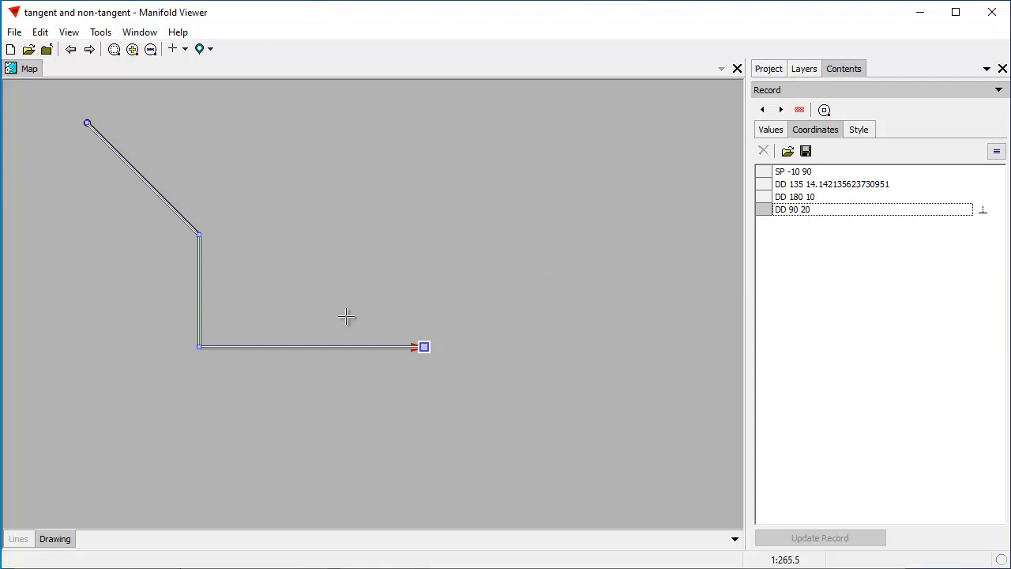
{"action": "mouse_move", "coordinate": [735, 268]}
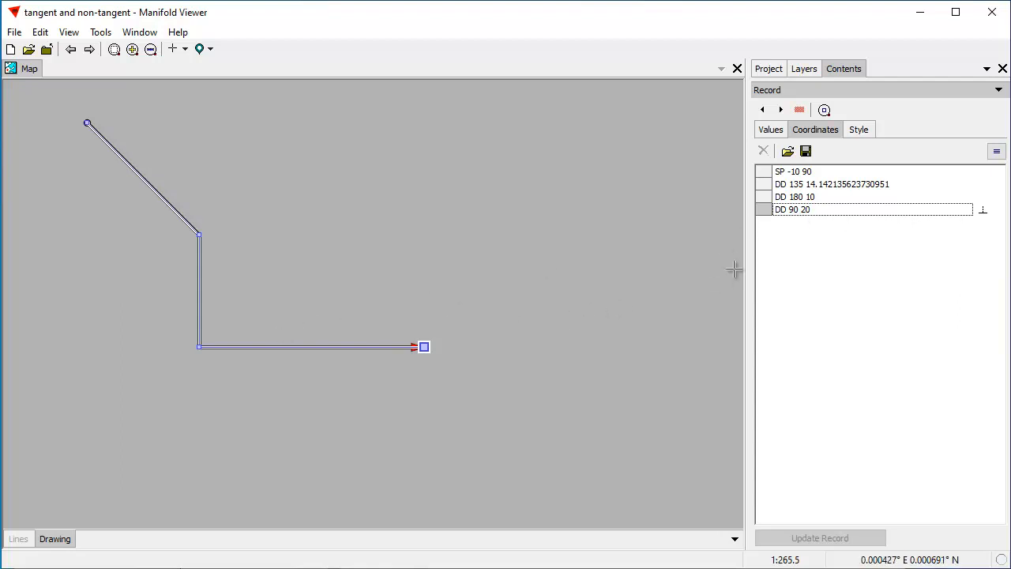
{"action": "mouse_move", "coordinate": [828, 231]}
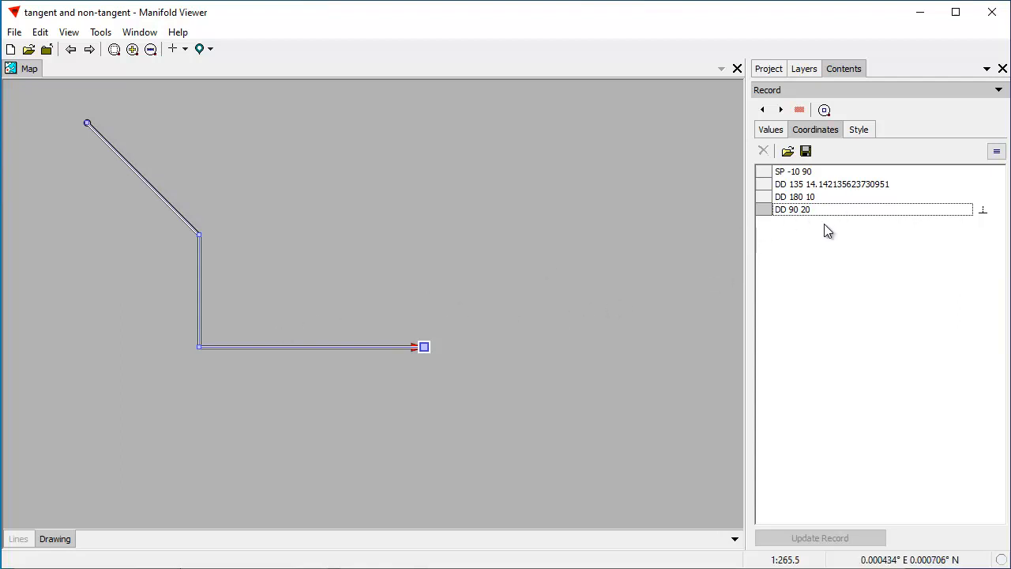
{"action": "mouse_move", "coordinate": [814, 239]}
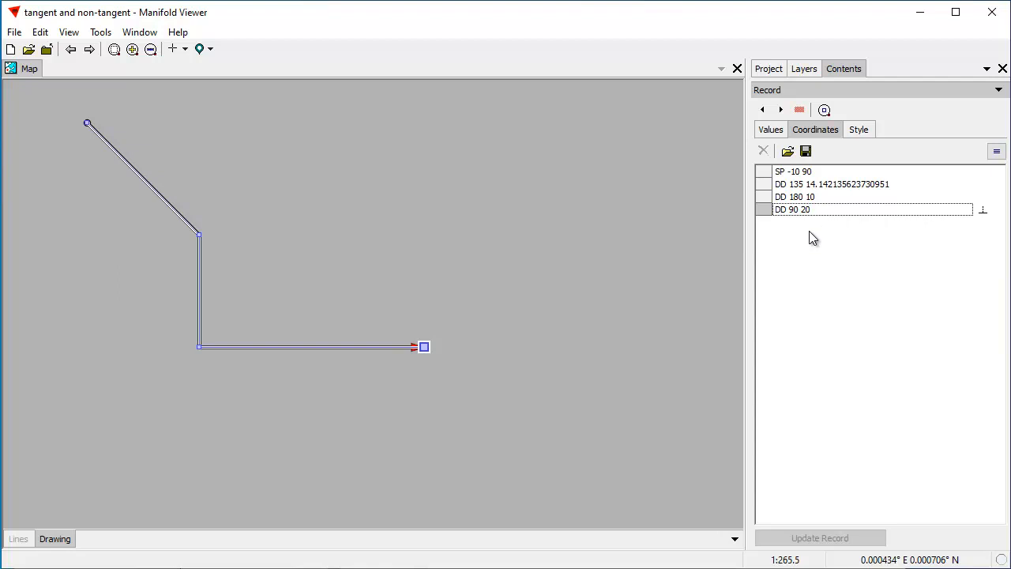
{"action": "mouse_move", "coordinate": [858, 240]}
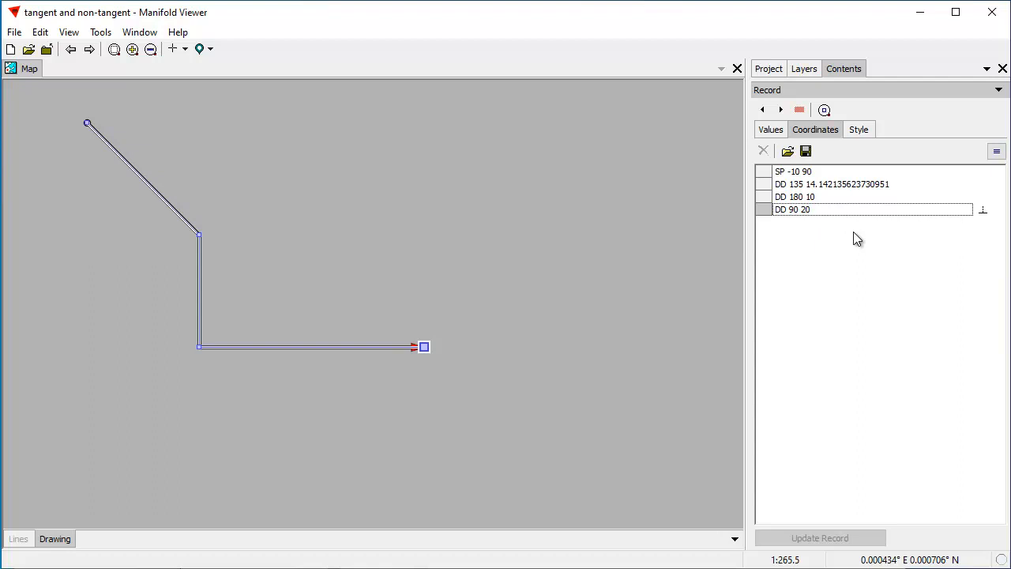
{"action": "left_click", "coordinate": [795, 196]}
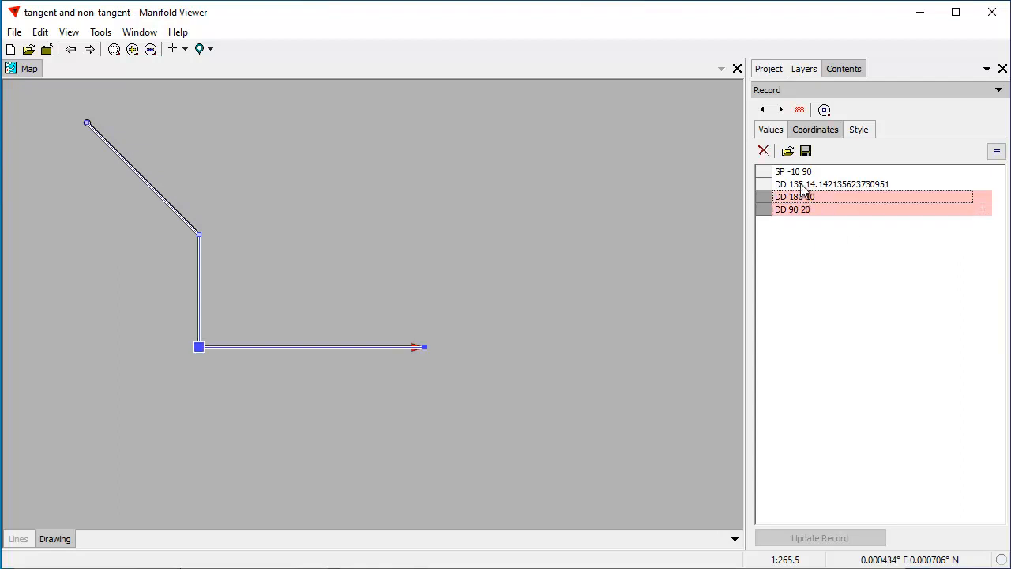
{"action": "left_click", "coordinate": [833, 184]}
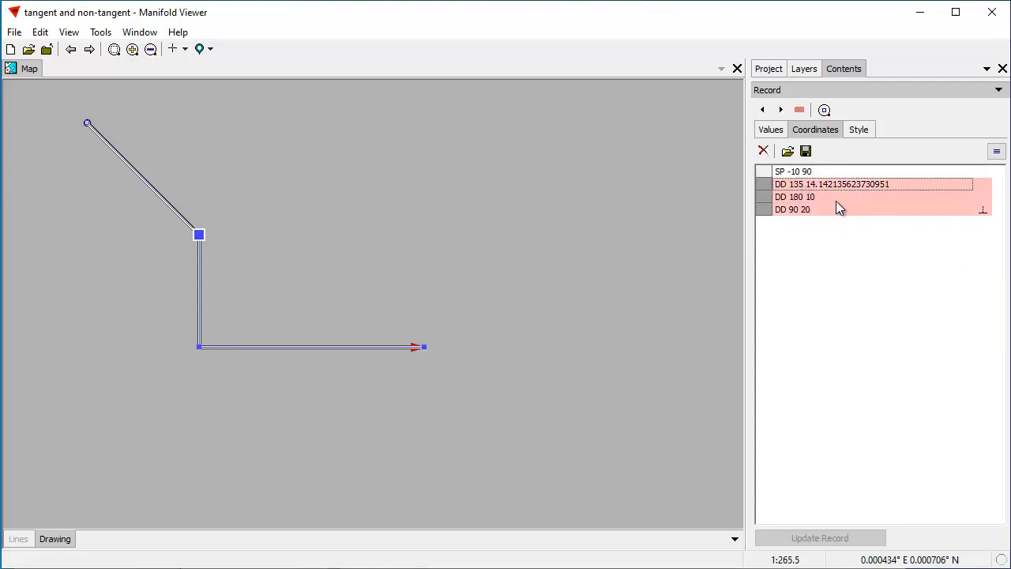
{"action": "mouse_move", "coordinate": [862, 211]}
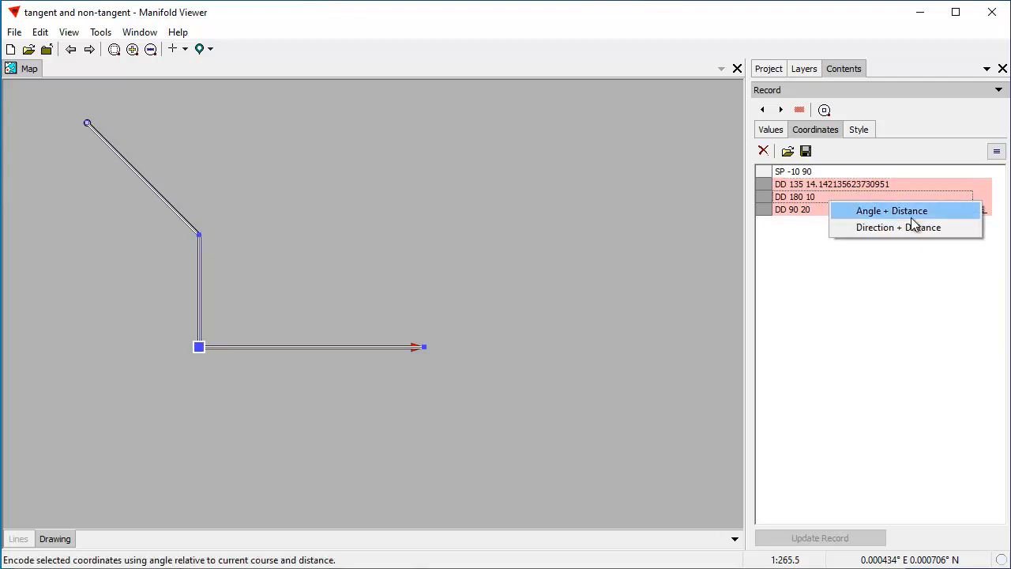
{"action": "left_click", "coordinate": [891, 211]}
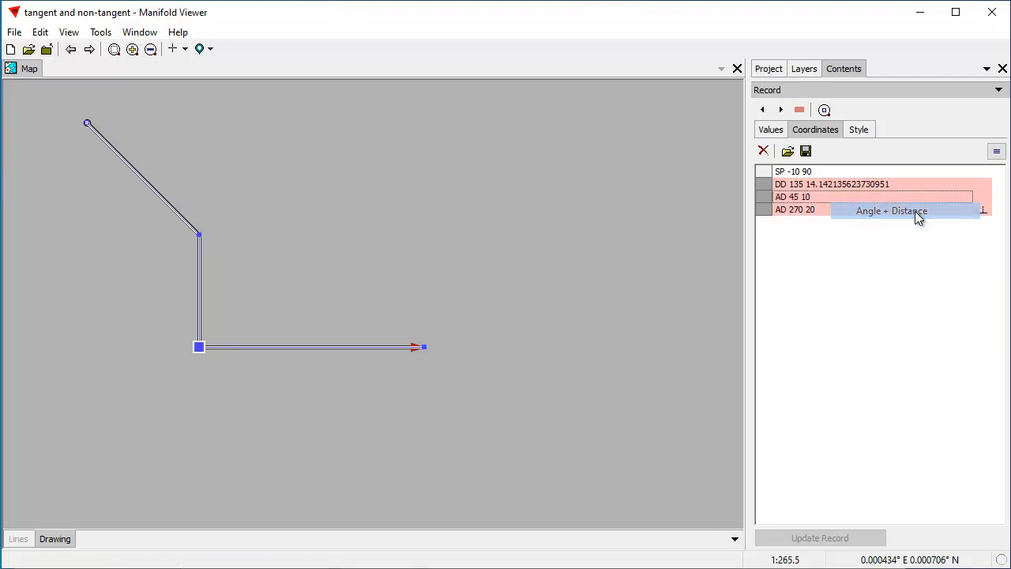
{"action": "mouse_move", "coordinate": [342, 297]}
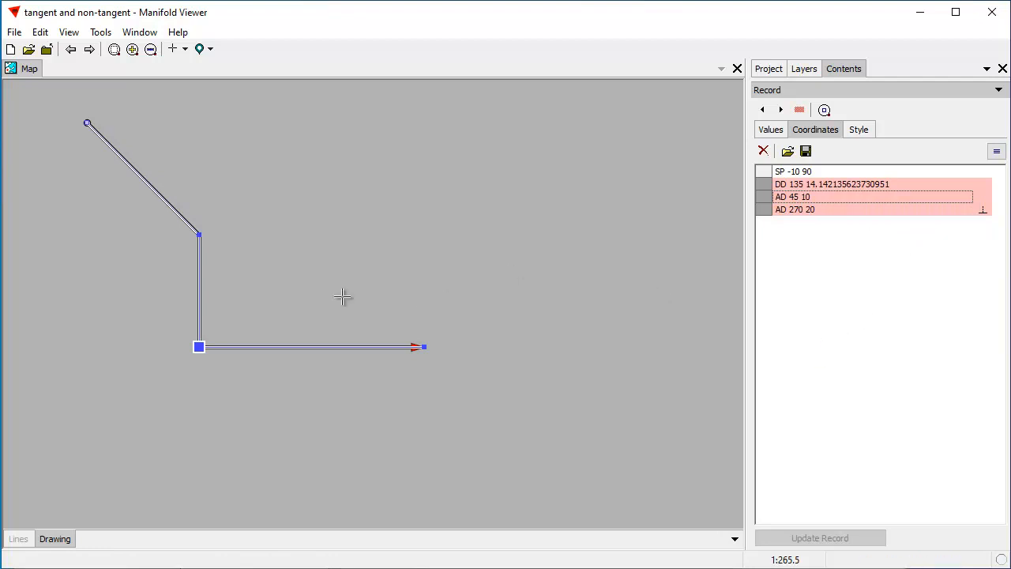
{"action": "mouse_move", "coordinate": [853, 171]}
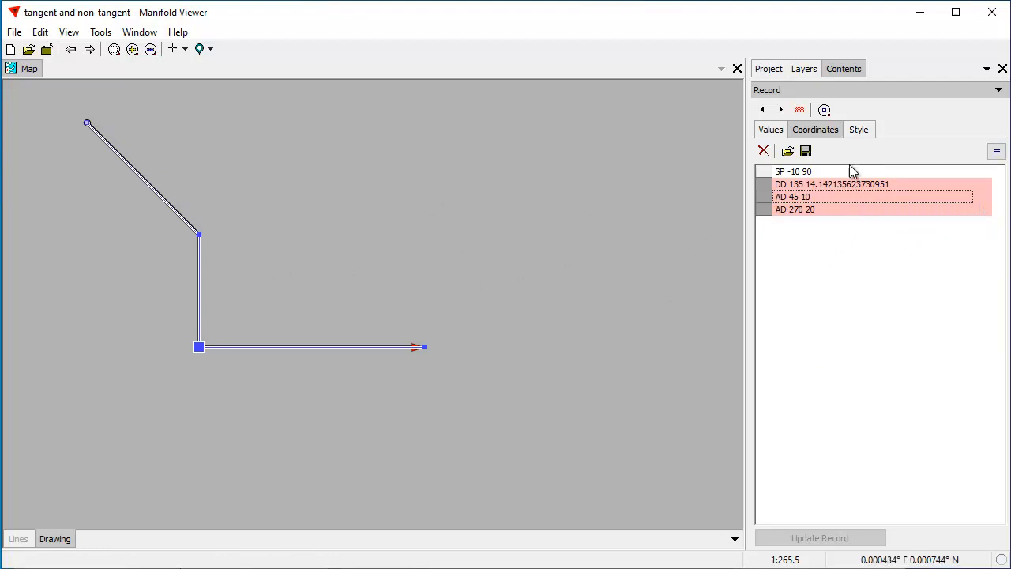
{"action": "mouse_move", "coordinate": [250, 153]}
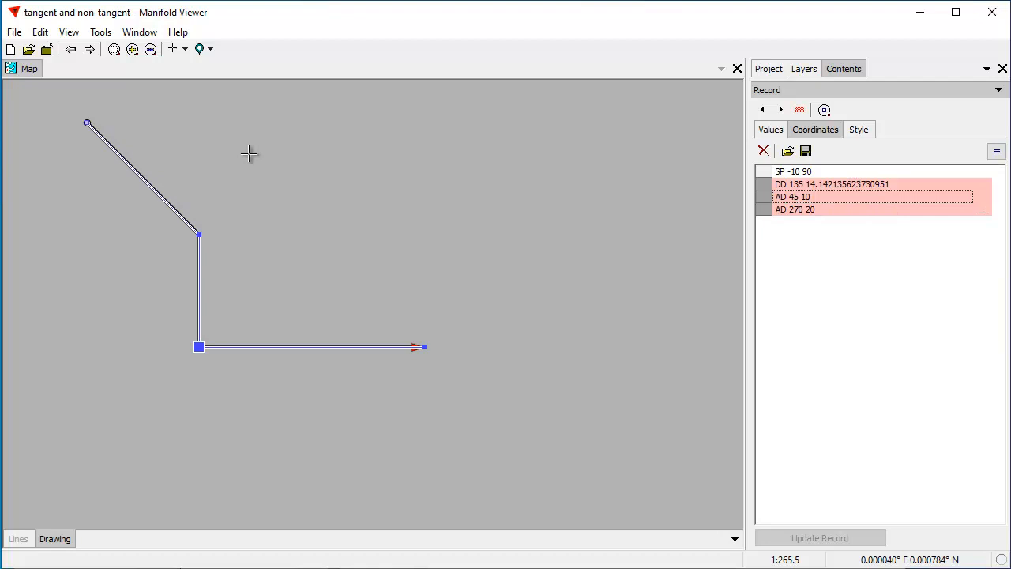
{"action": "mouse_move", "coordinate": [188, 241]}
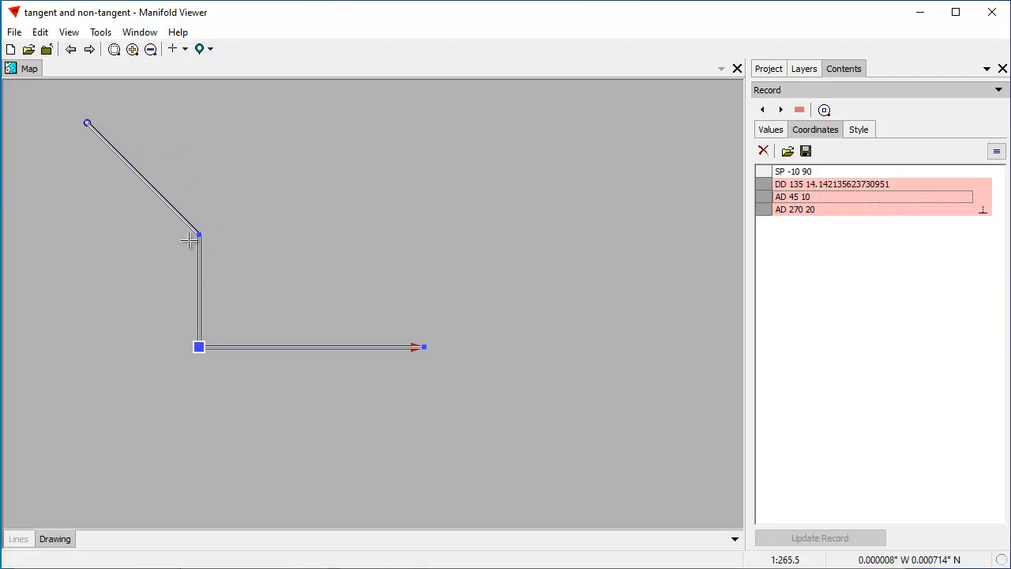
{"action": "mouse_move", "coordinate": [627, 206]}
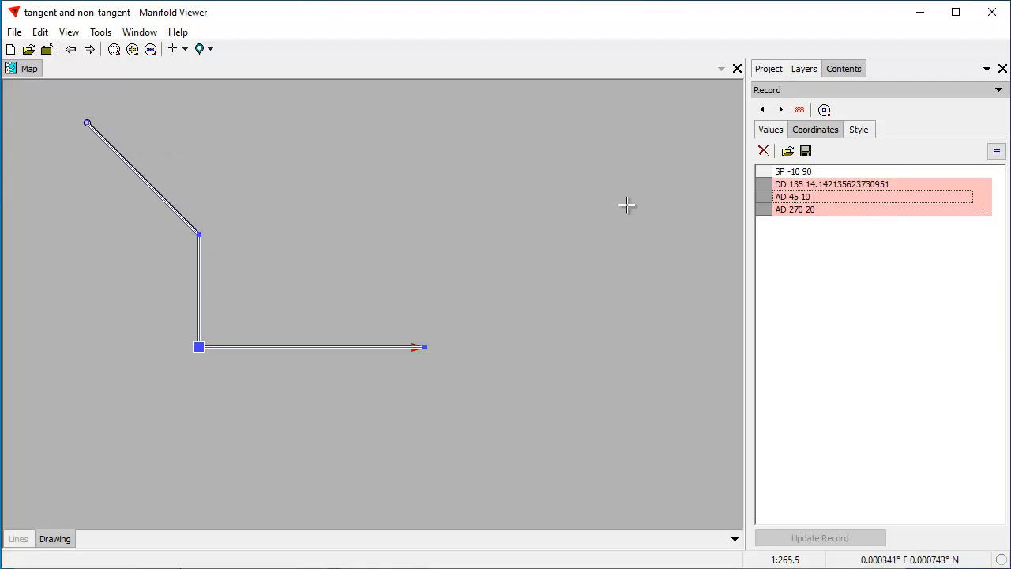
{"action": "mouse_move", "coordinate": [195, 225]}
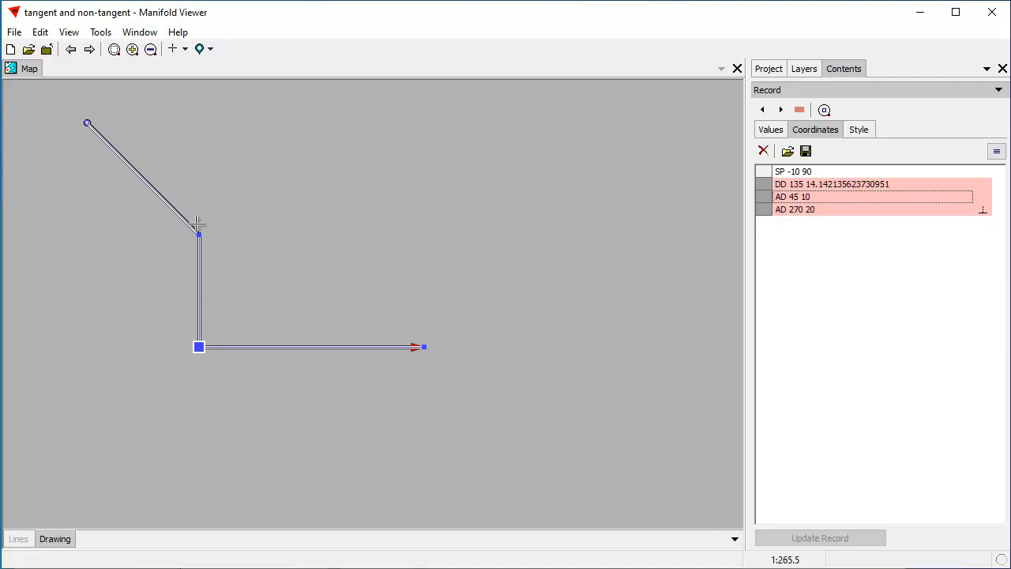
{"action": "mouse_move", "coordinate": [339, 310]}
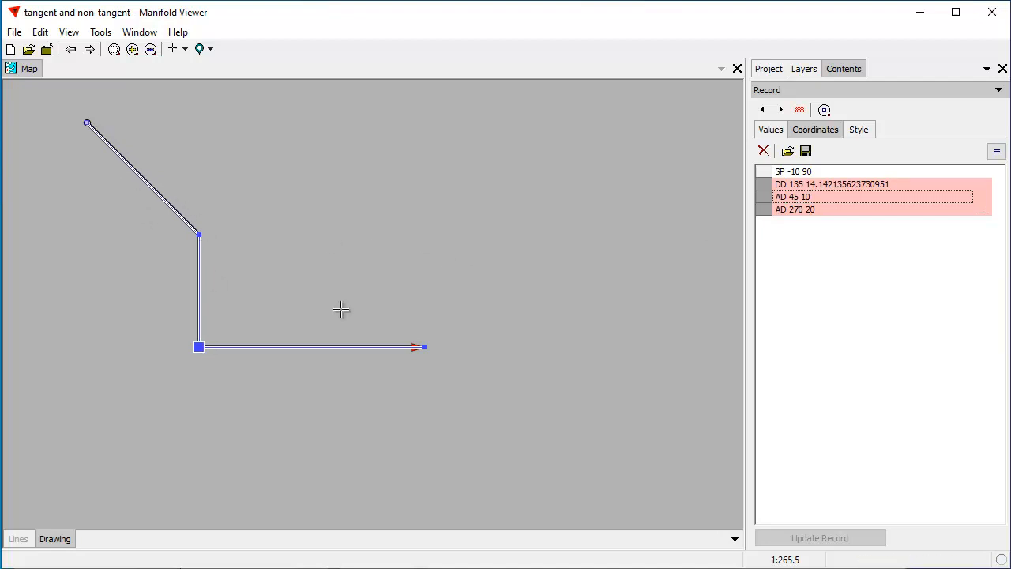
{"action": "mouse_move", "coordinate": [243, 347]}
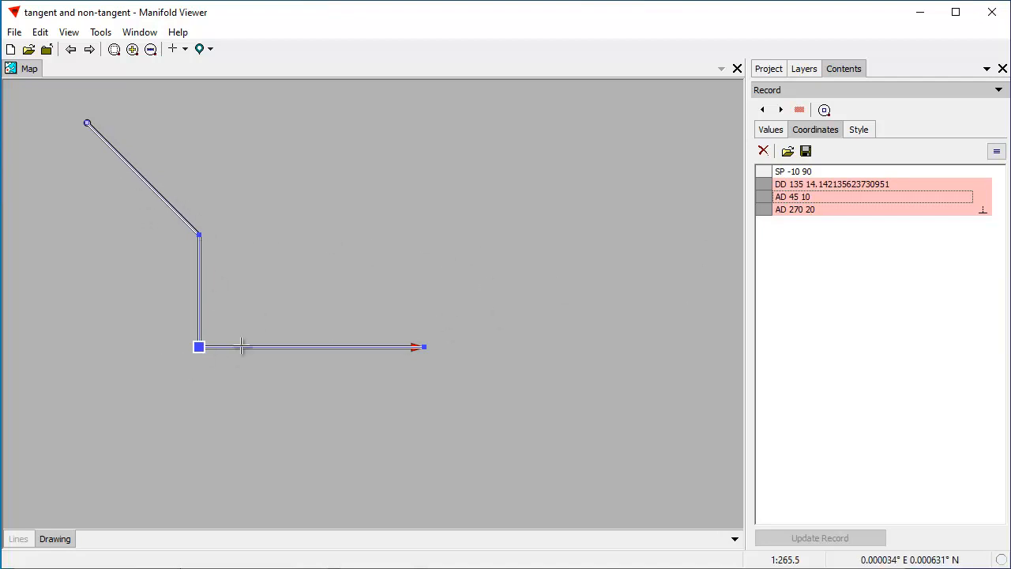
{"action": "mouse_move", "coordinate": [374, 348]}
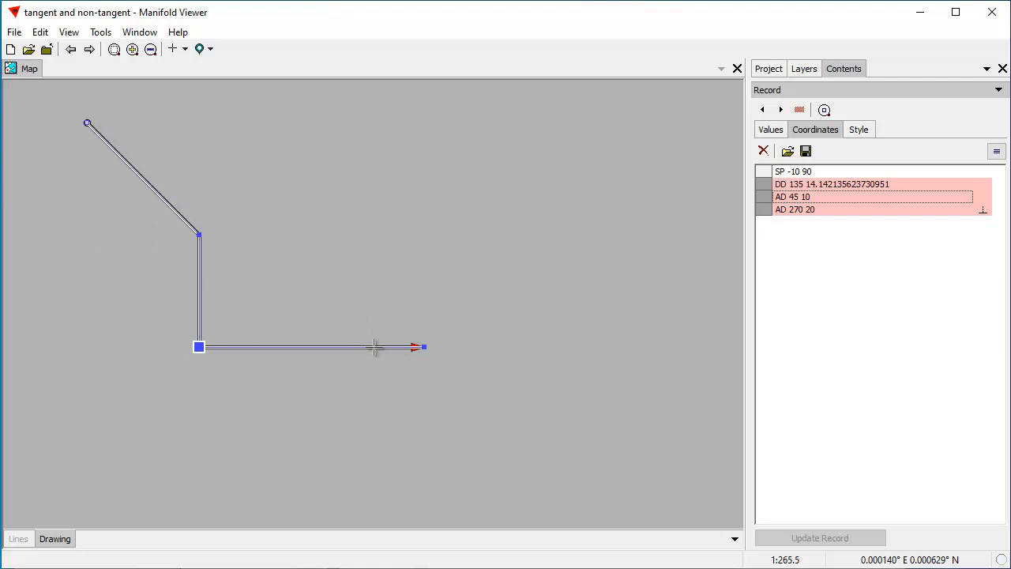
{"action": "mouse_move", "coordinate": [650, 314]}
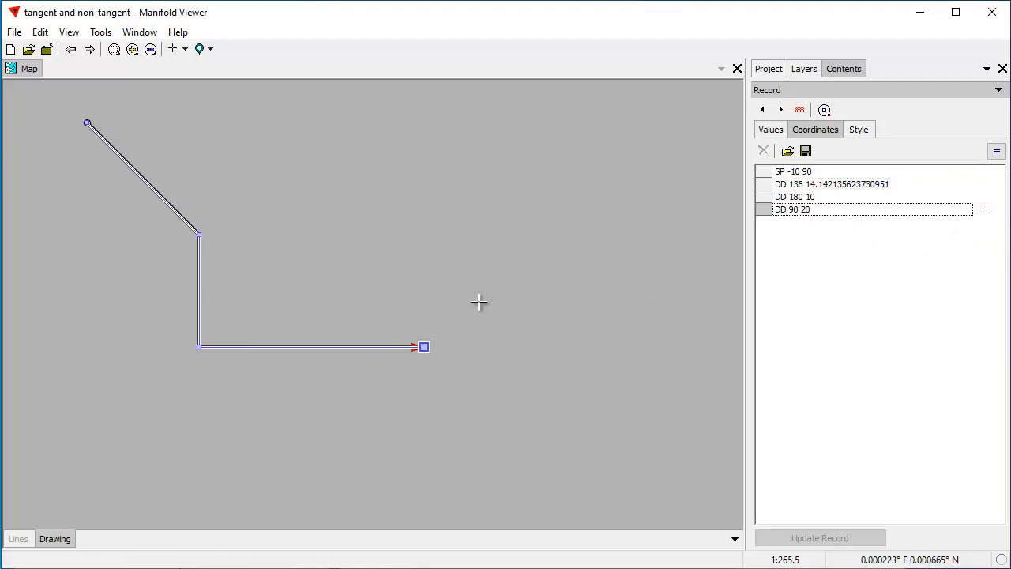
{"action": "mouse_move", "coordinate": [605, 257]}
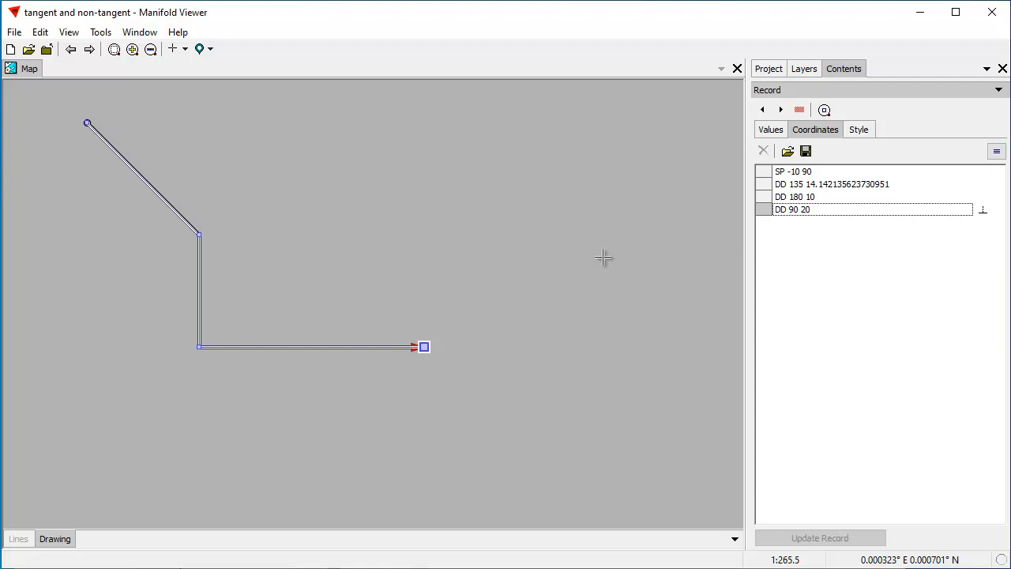
{"action": "mouse_move", "coordinate": [867, 246]}
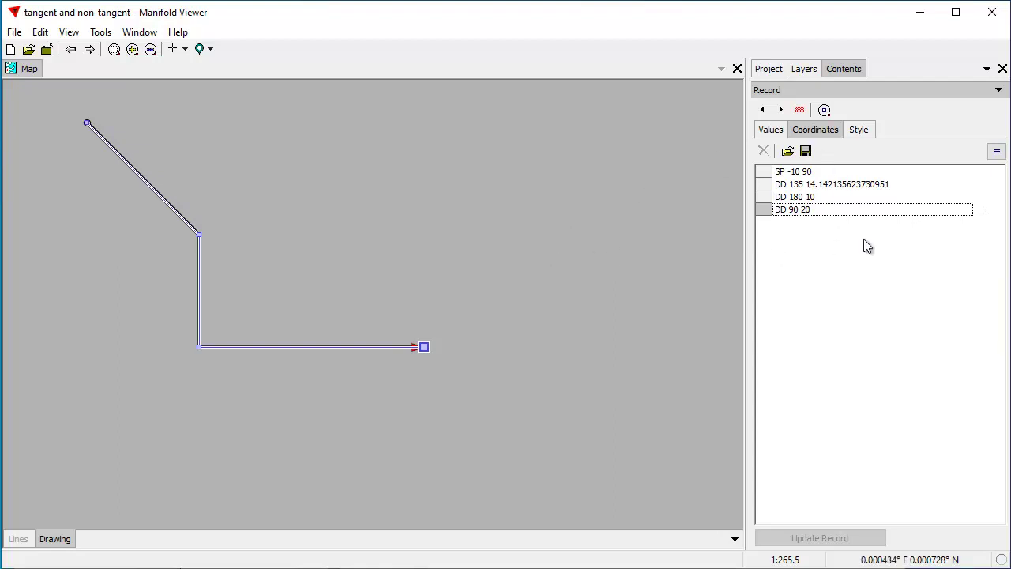
{"action": "mouse_move", "coordinate": [549, 319]}
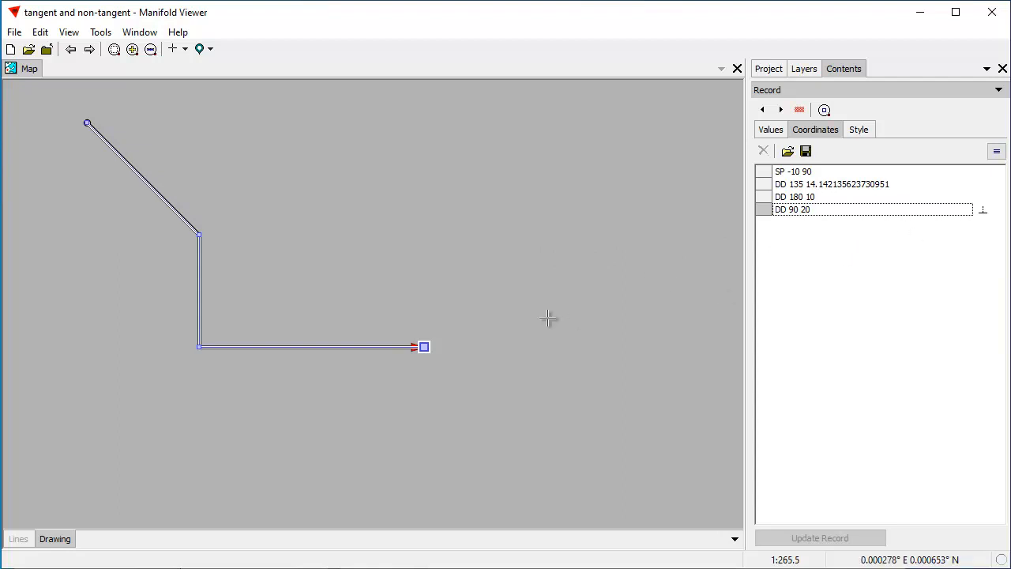
{"action": "mouse_move", "coordinate": [424, 348]}
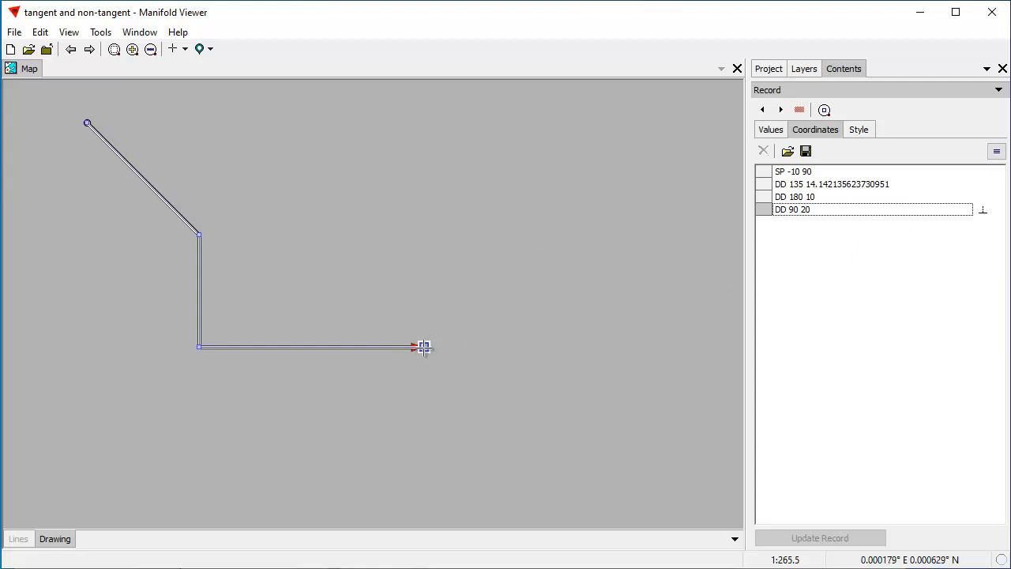
- Adjust snap settings and extend the line from its endpoint with a 20-unit northward leg
{"action": "right_click", "coordinate": [425, 348]}
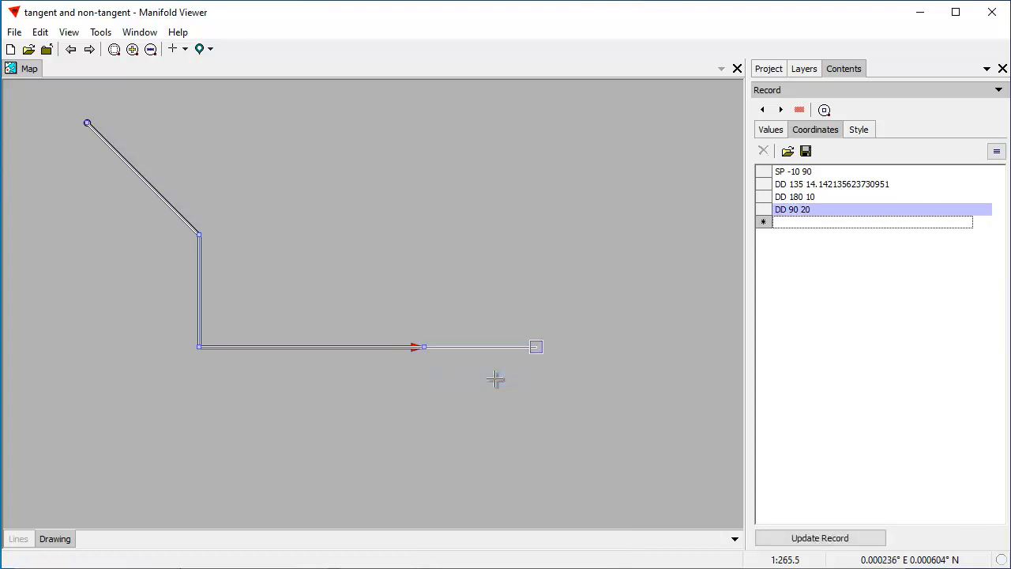
{"action": "left_click_drag", "start_coordinate": [537, 346], "coordinate": [424, 123]}
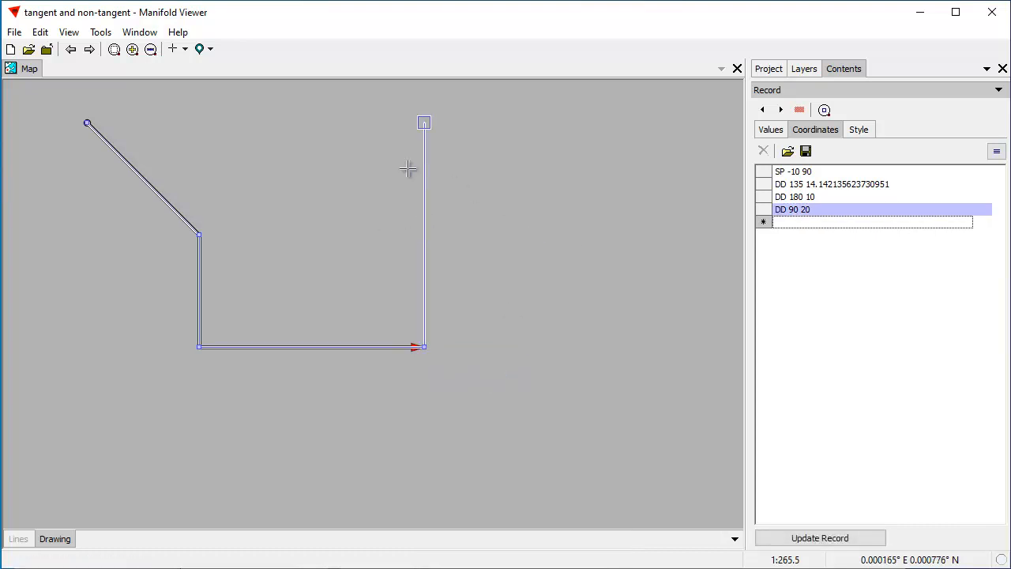
{"action": "right_click", "coordinate": [407, 169]}
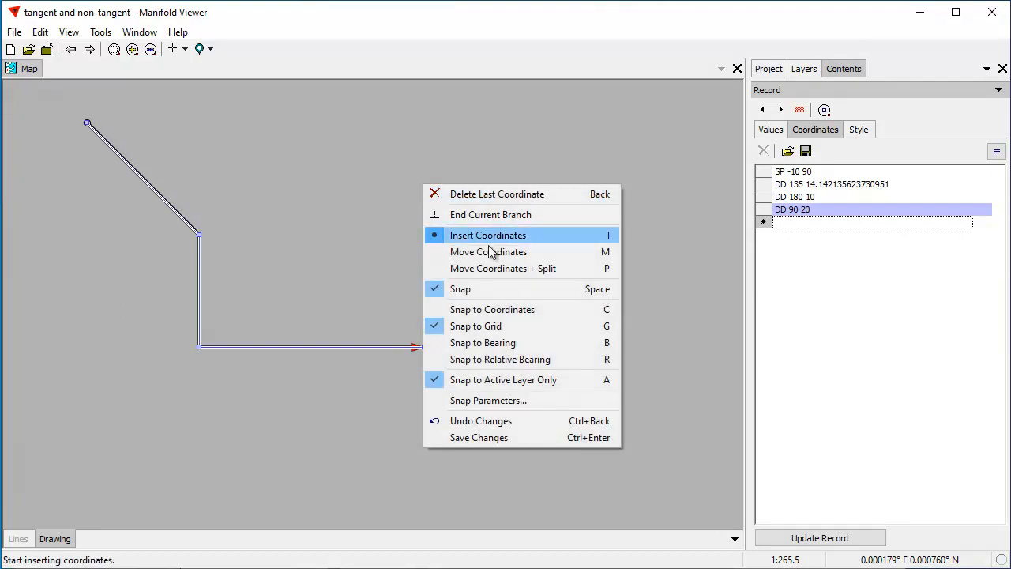
{"action": "left_click", "coordinate": [487, 399]}
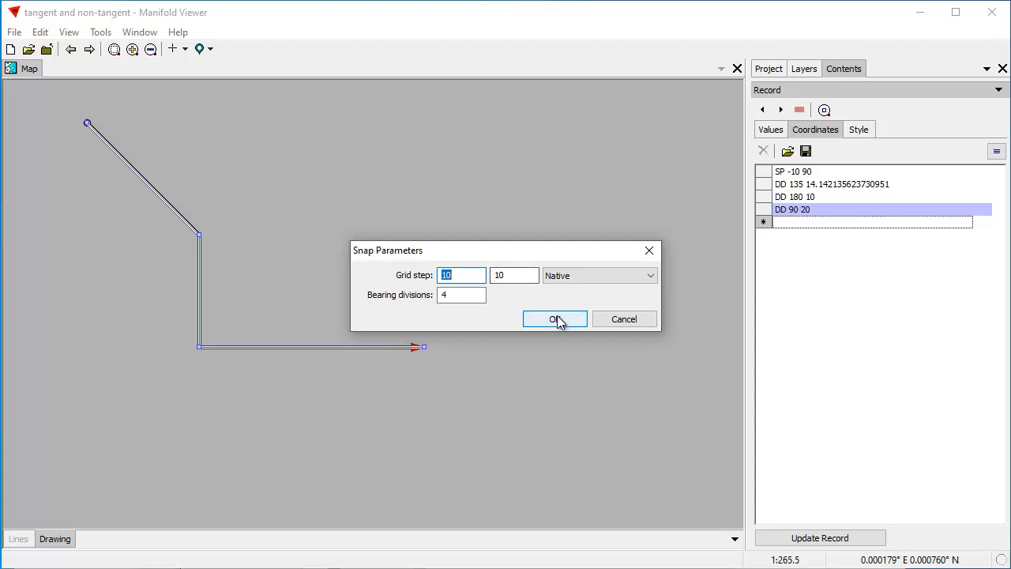
{"action": "left_click", "coordinate": [555, 318]}
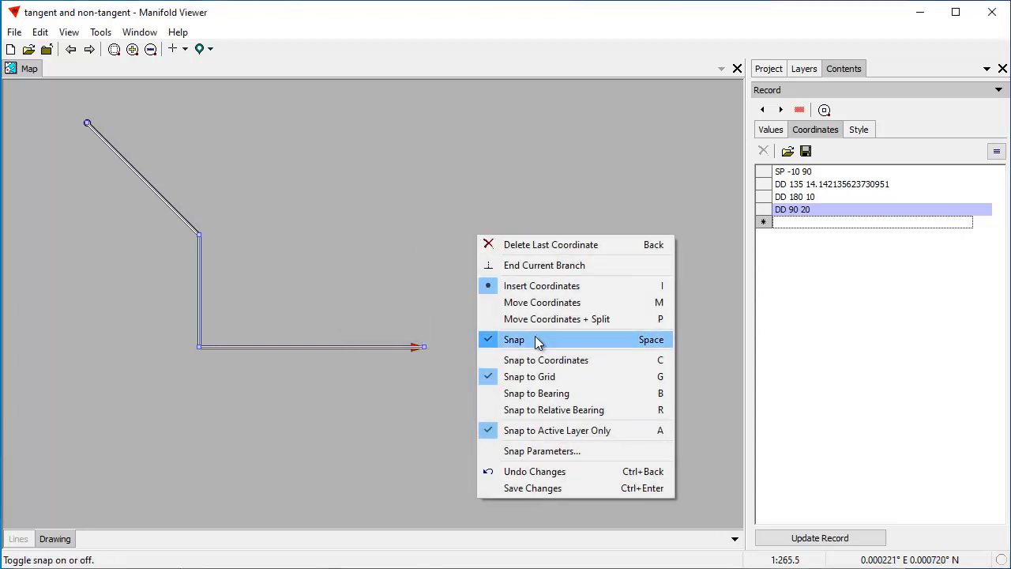
{"action": "mouse_move", "coordinate": [461, 204]}
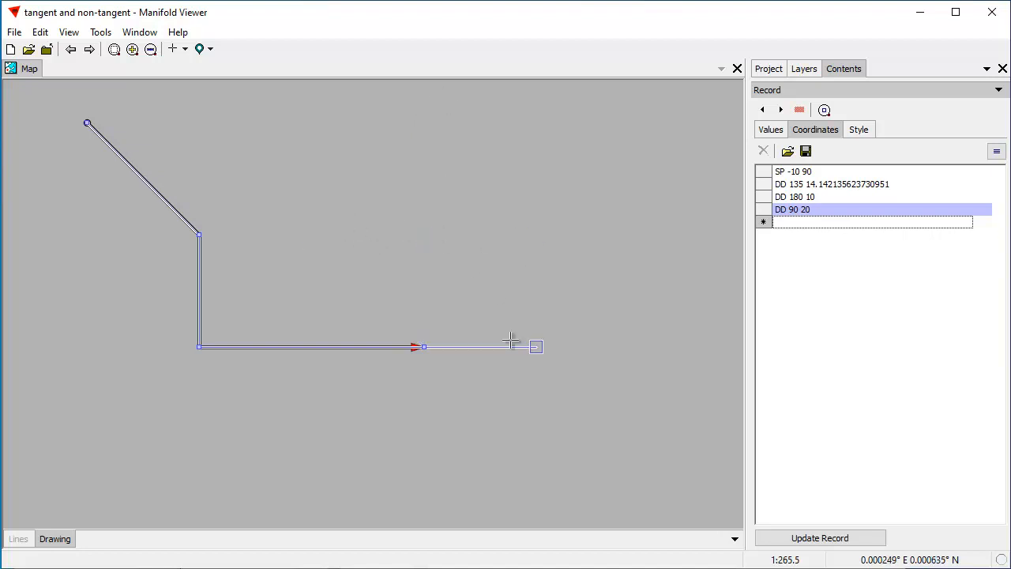
{"action": "mouse_move", "coordinate": [499, 320]}
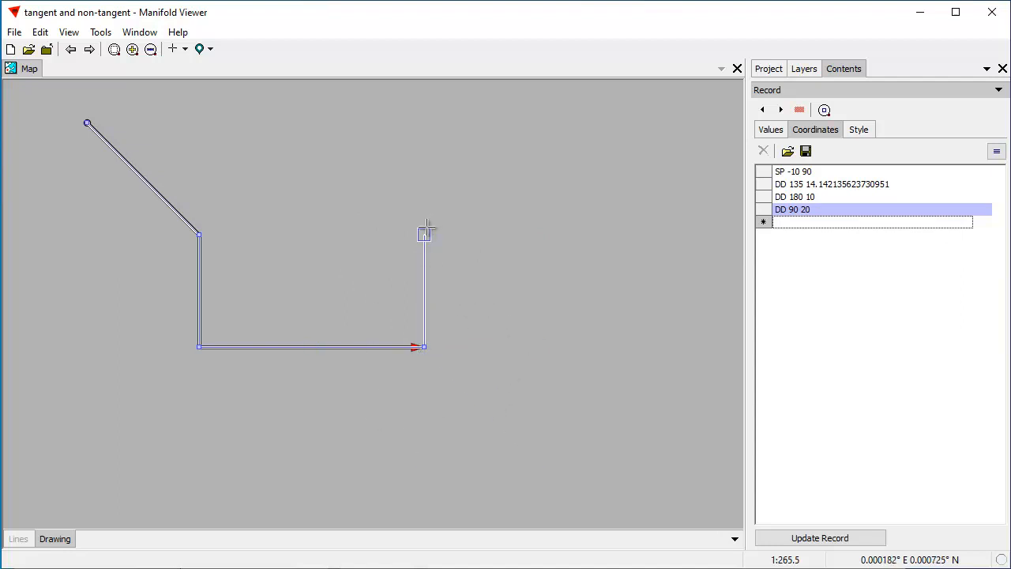
{"action": "mouse_move", "coordinate": [425, 122]}
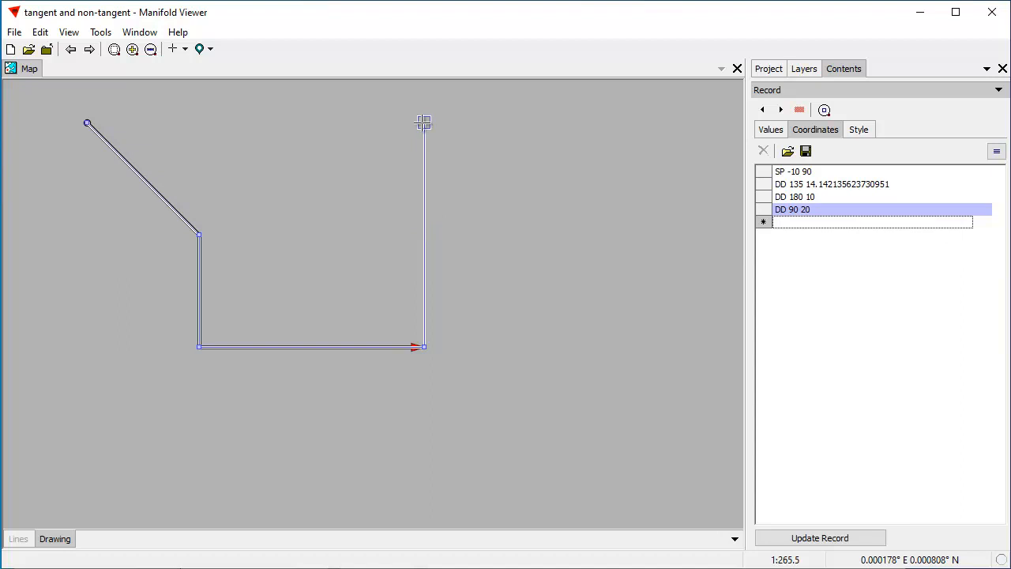
{"action": "left_click", "coordinate": [424, 122]}
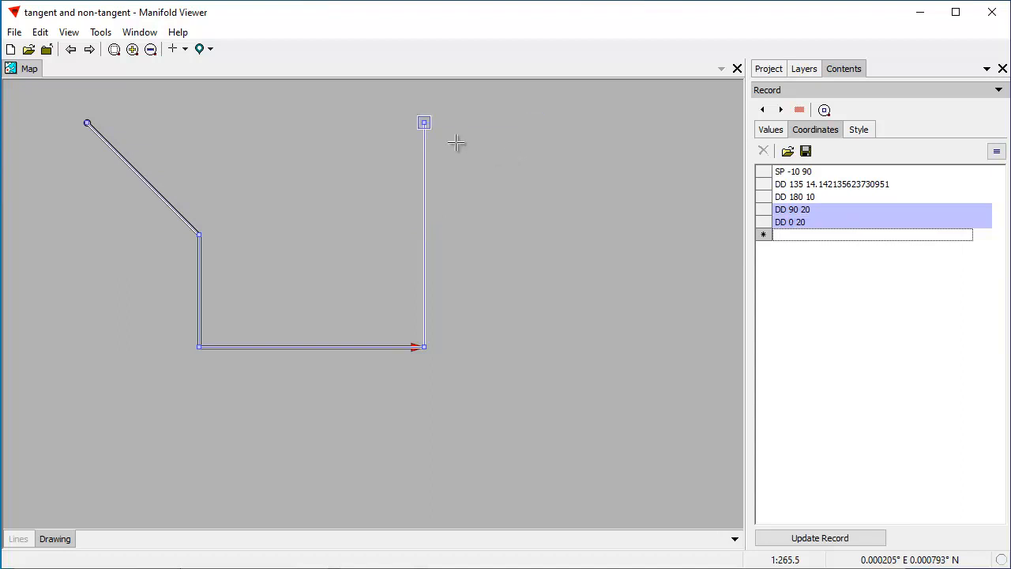
{"action": "right_click", "coordinate": [456, 143]}
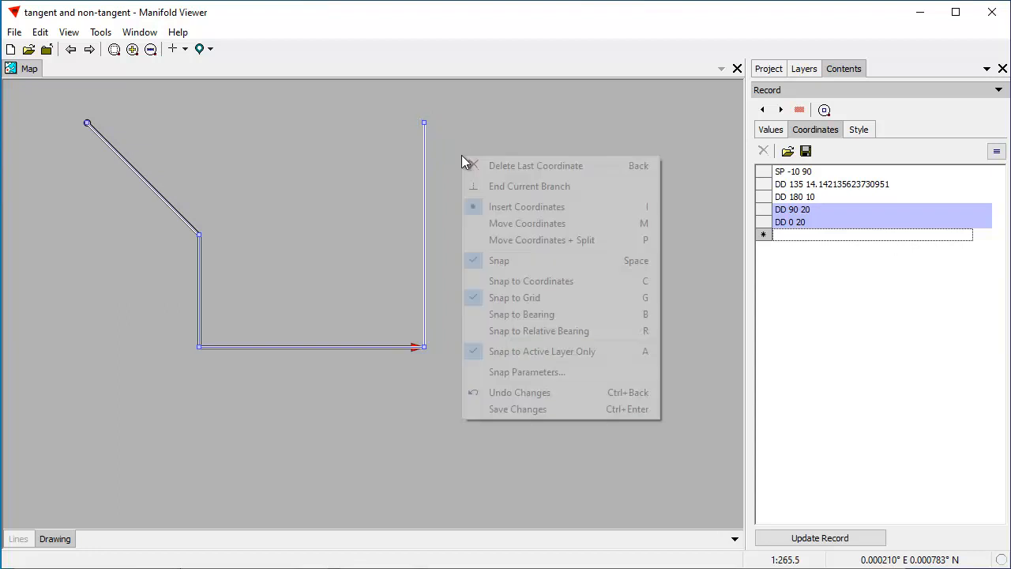
- Save the extended line and view its traverse rows, now ending with leg DD 0 20
{"action": "left_click", "coordinate": [517, 409]}
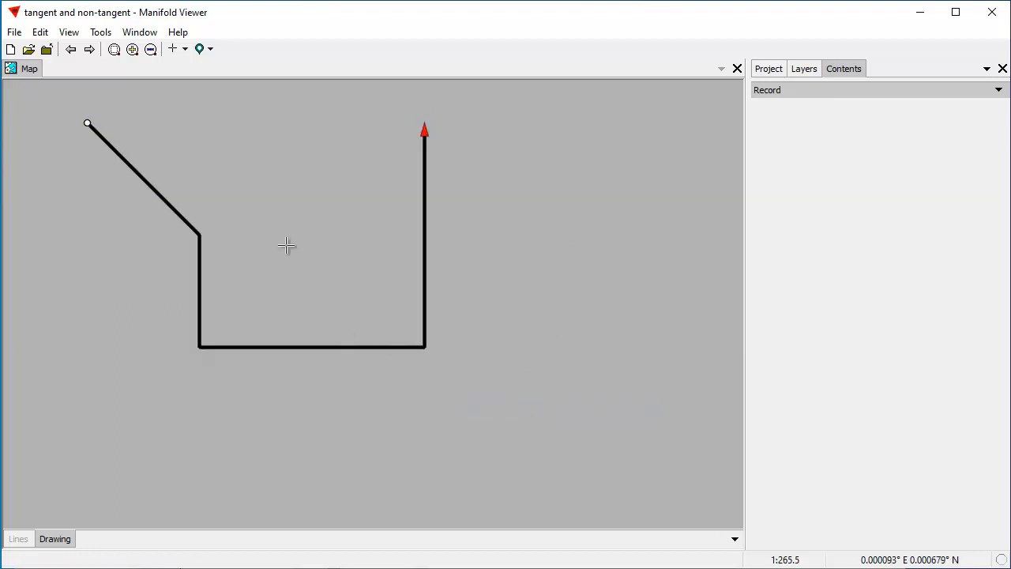
{"action": "mouse_move", "coordinate": [221, 326]}
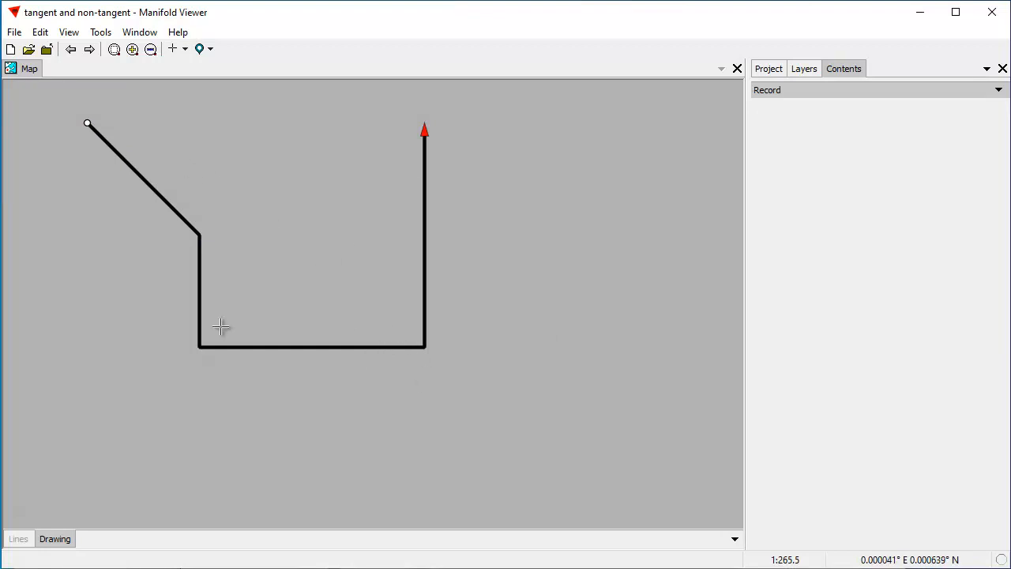
{"action": "mouse_move", "coordinate": [427, 125]}
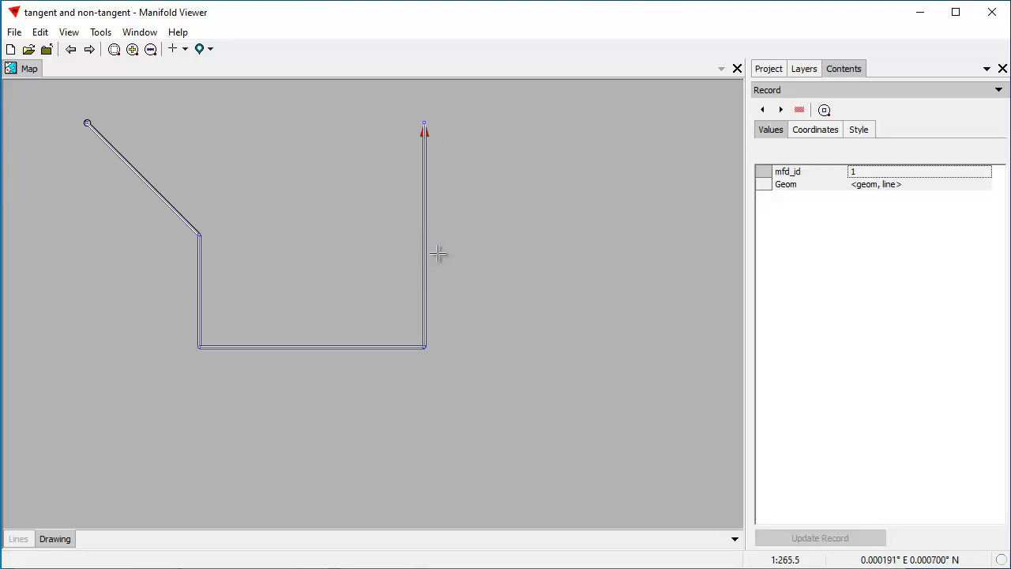
{"action": "left_click", "coordinate": [816, 129]}
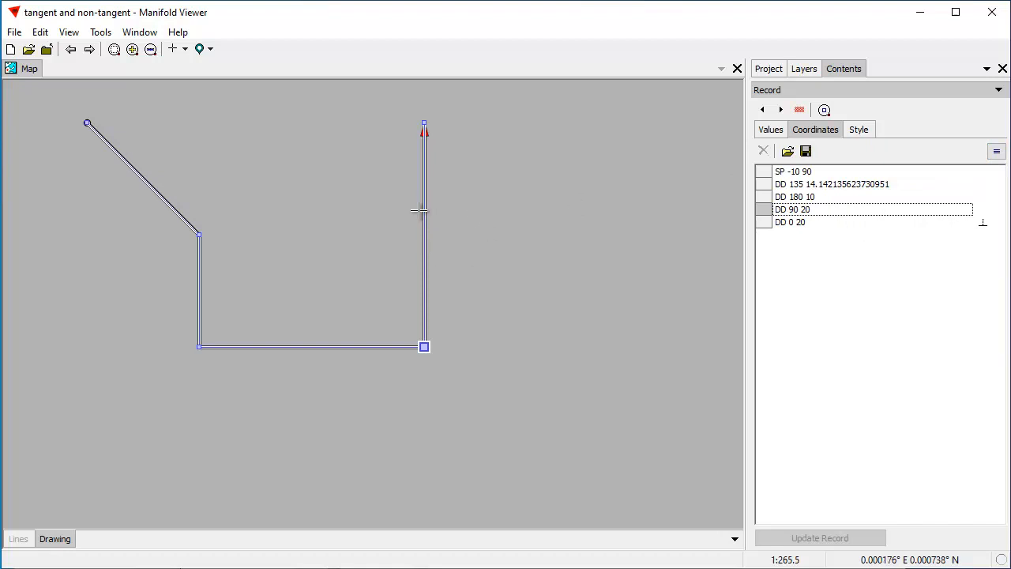
- Convert the final northward segment into a circle arc (NC D 180 R 10 T 270 R)
{"action": "right_click", "coordinate": [419, 211]}
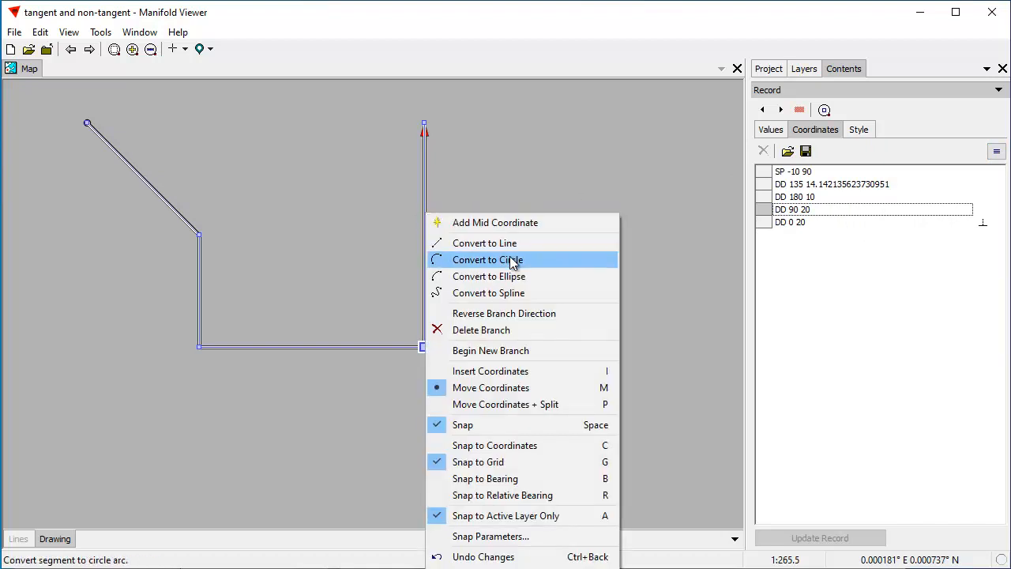
{"action": "left_click", "coordinate": [487, 259]}
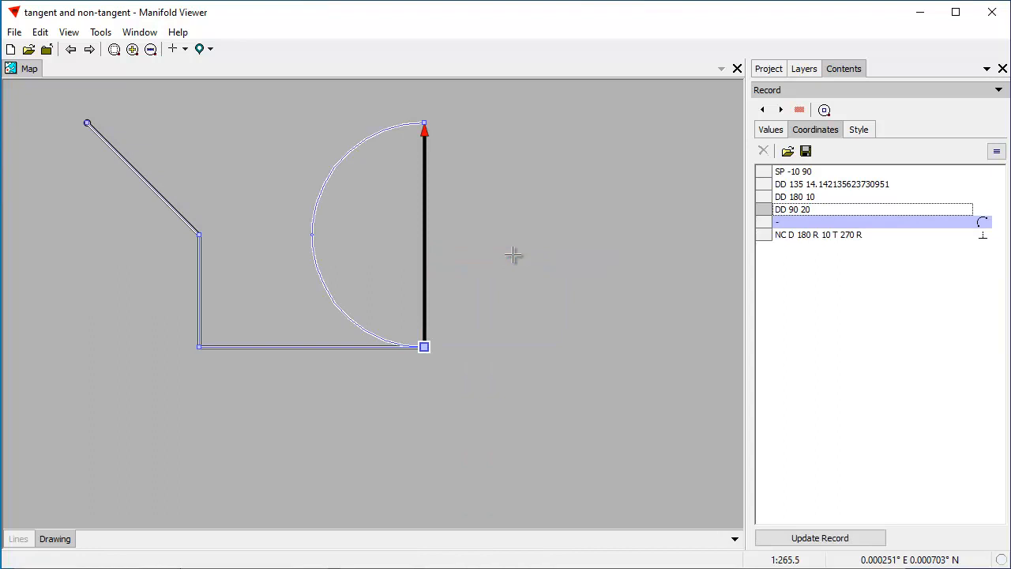
{"action": "mouse_move", "coordinate": [482, 315]}
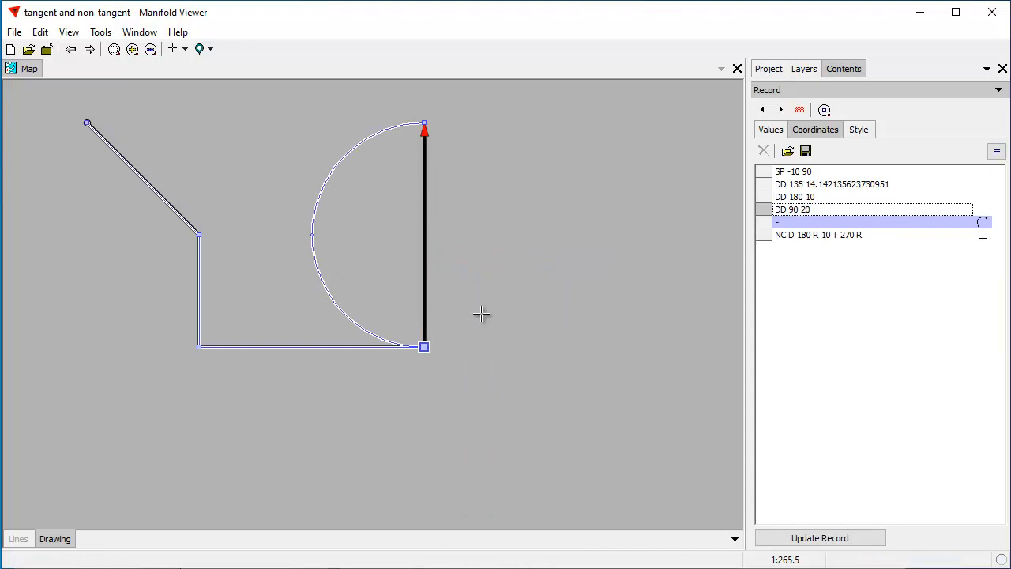
{"action": "mouse_move", "coordinate": [340, 231]}
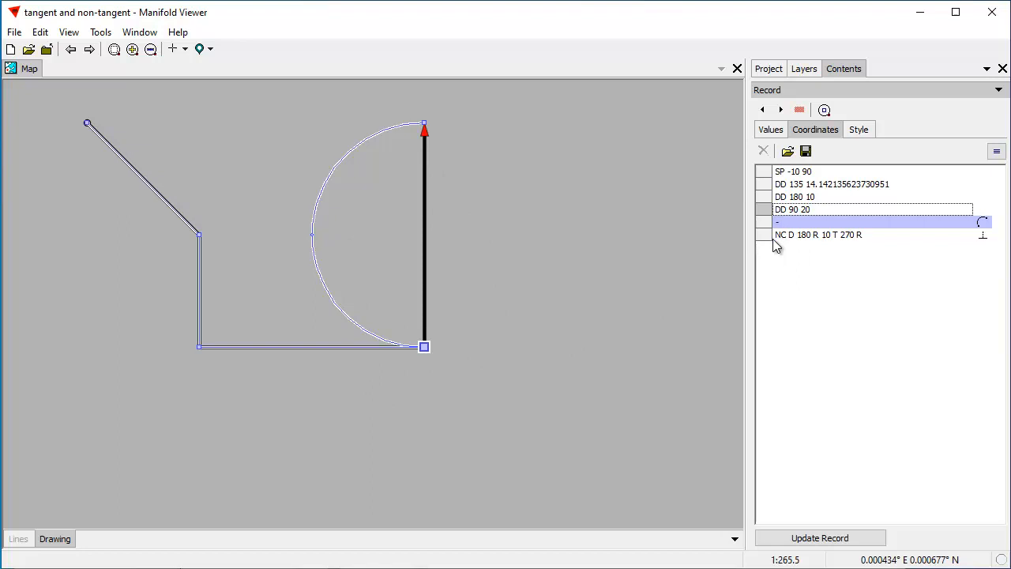
{"action": "mouse_move", "coordinate": [793, 245]}
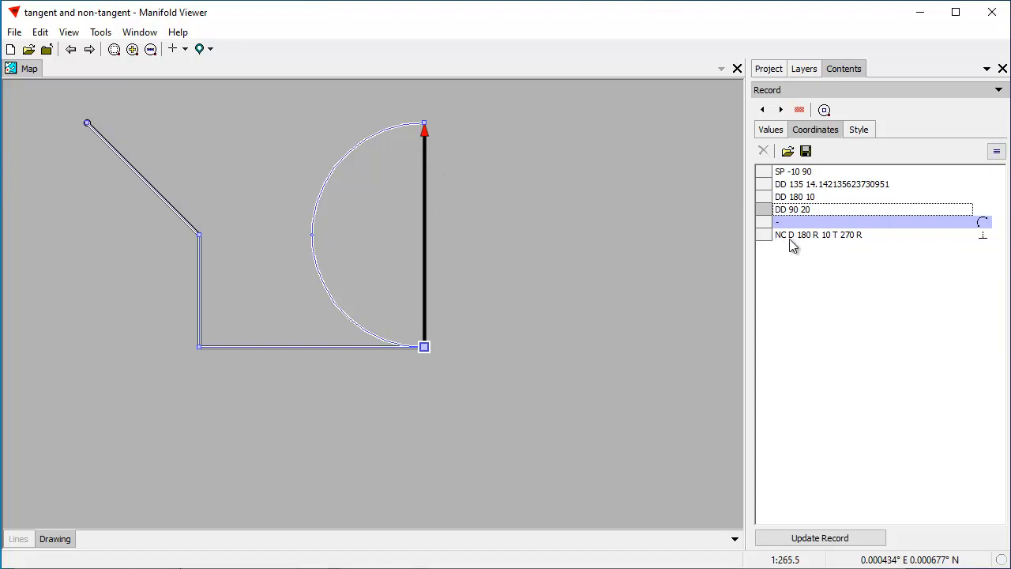
{"action": "mouse_move", "coordinate": [481, 248]}
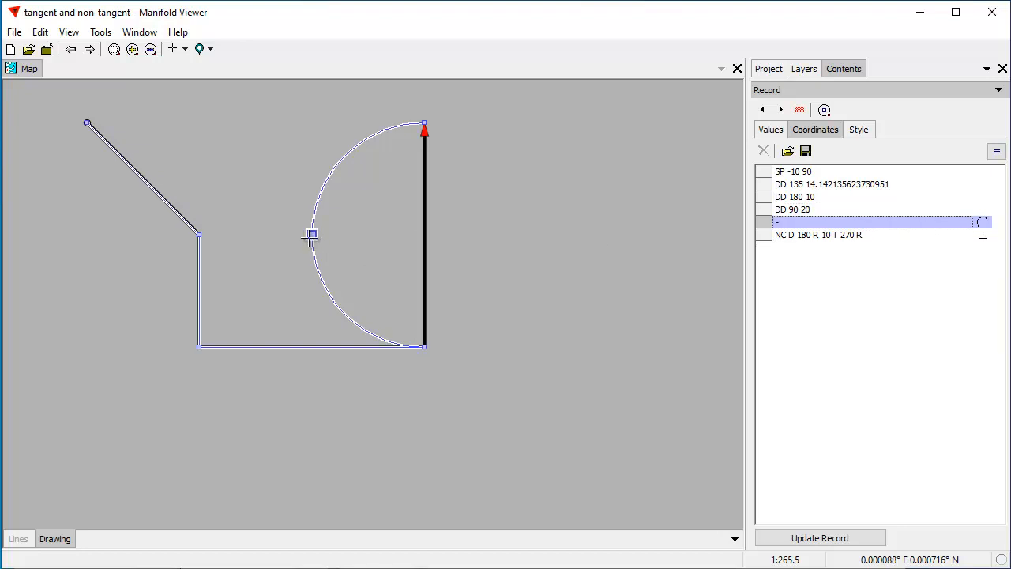
{"action": "mouse_move", "coordinate": [348, 232]}
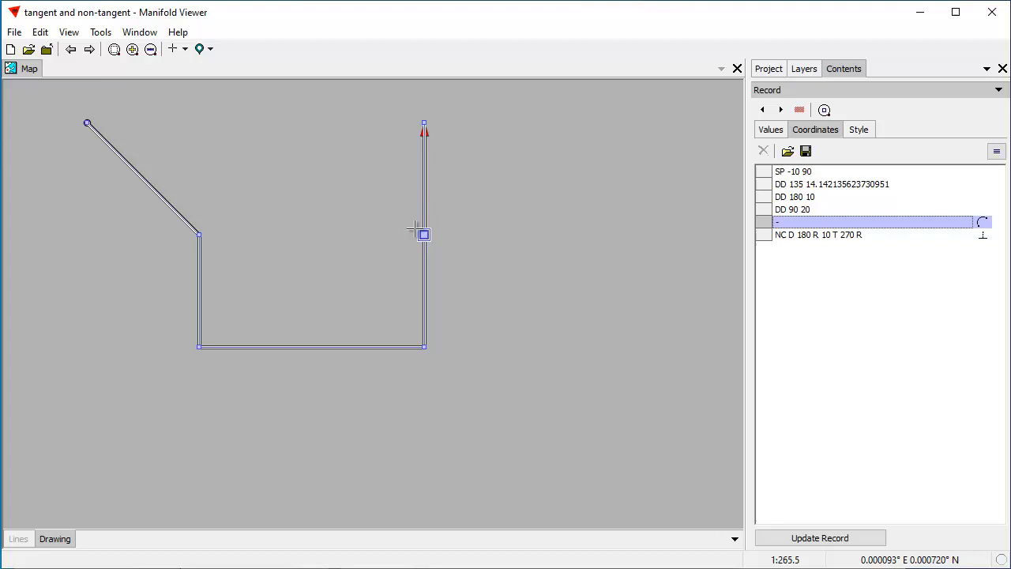
{"action": "mouse_move", "coordinate": [387, 231]}
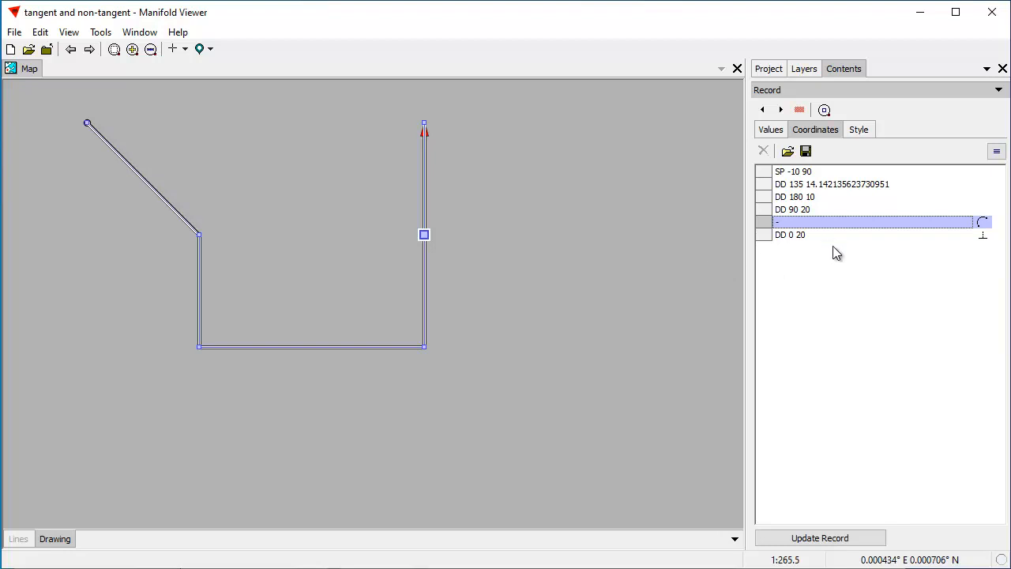
{"action": "mouse_move", "coordinate": [488, 226]}
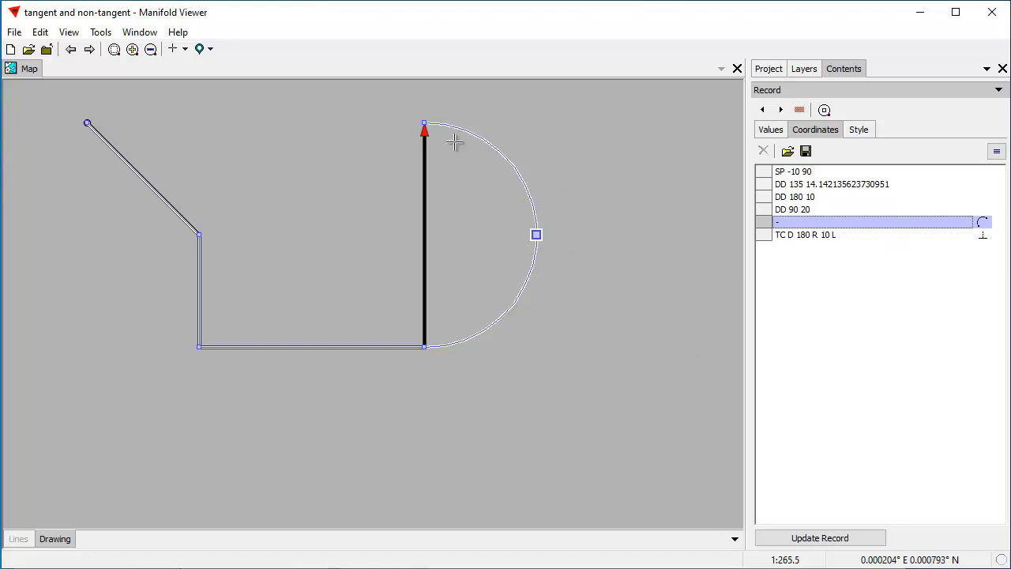
{"action": "mouse_move", "coordinate": [573, 296]}
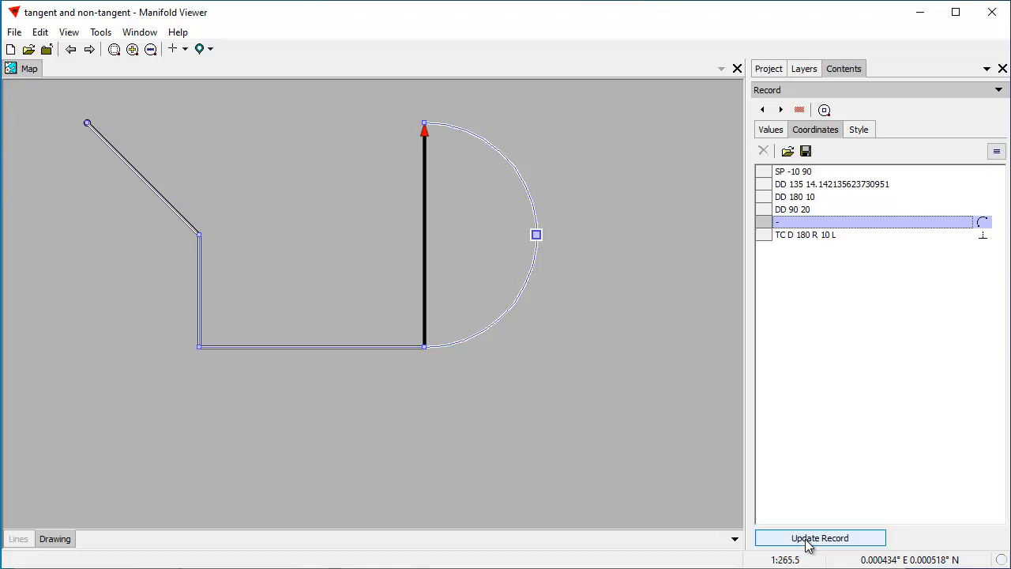
- Update the record with the arc, activate the Lines layer, and reselect the polyline
{"action": "left_click", "coordinate": [819, 538]}
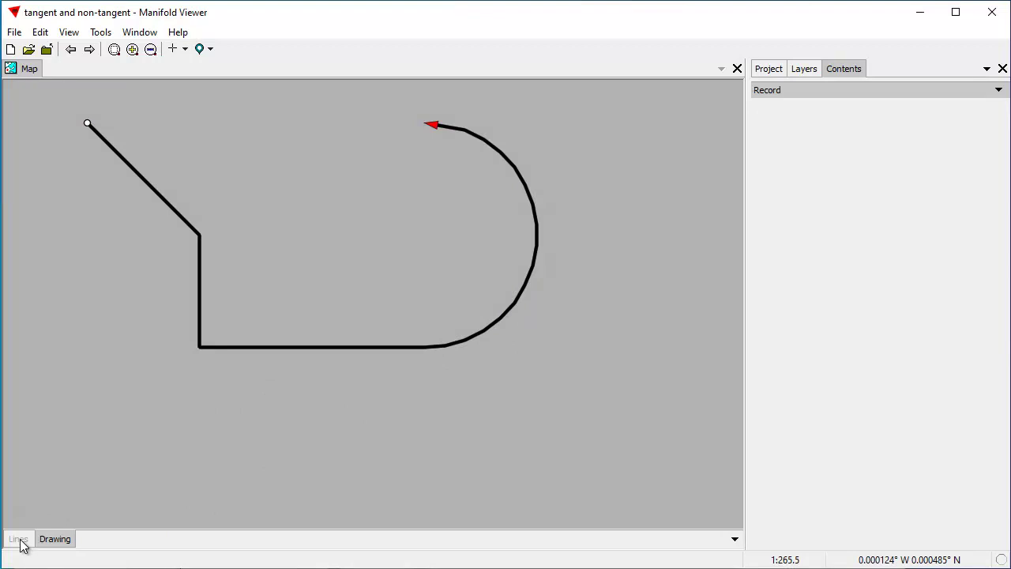
{"action": "left_click", "coordinate": [17, 539]}
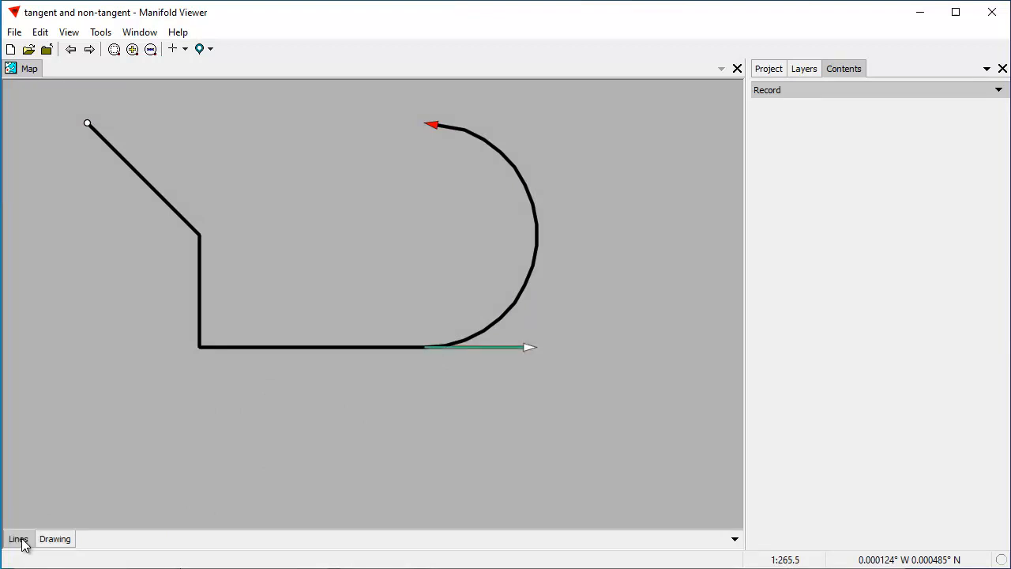
{"action": "mouse_move", "coordinate": [373, 431]}
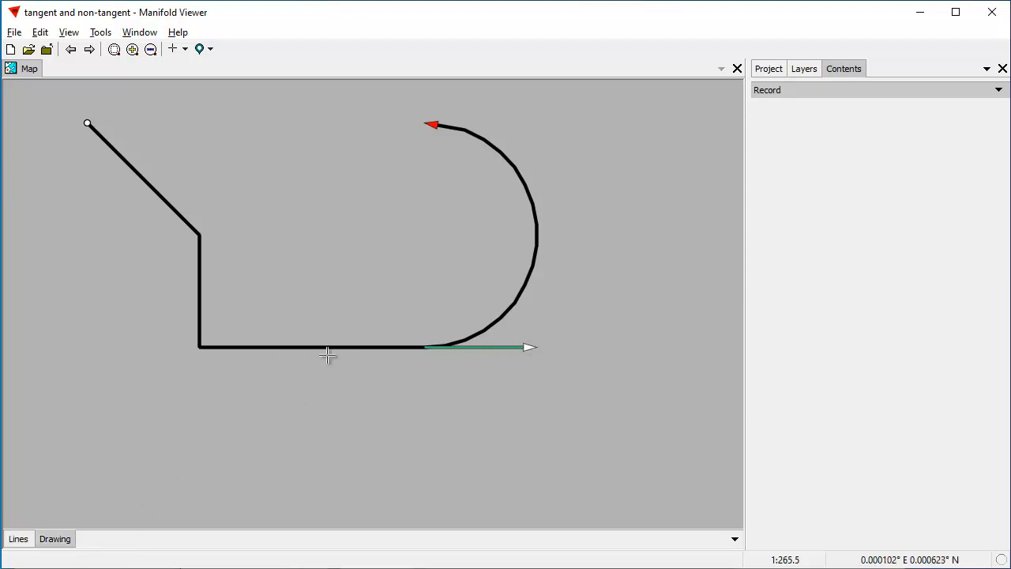
{"action": "left_click", "coordinate": [328, 347]}
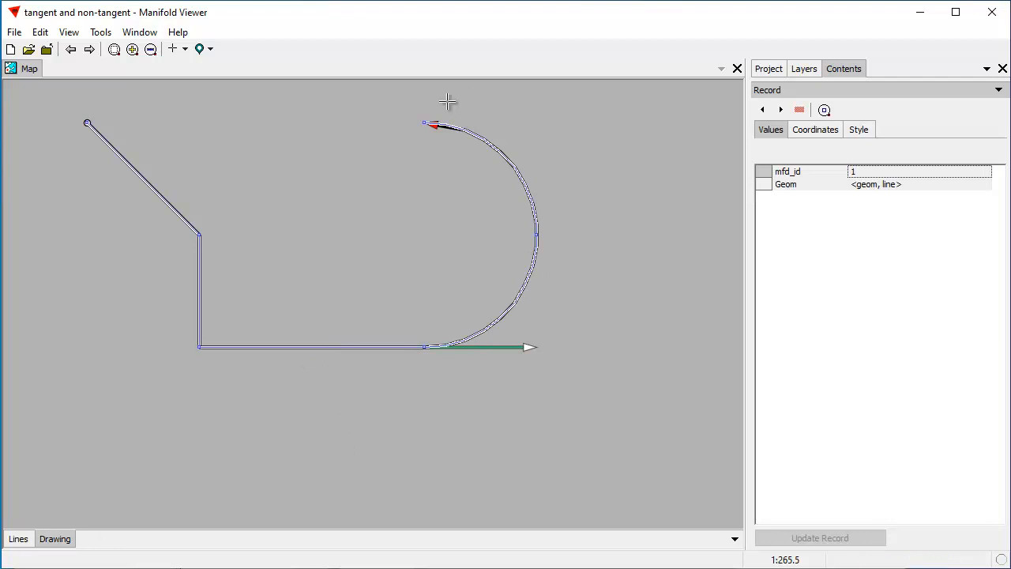
{"action": "mouse_move", "coordinate": [269, 368]}
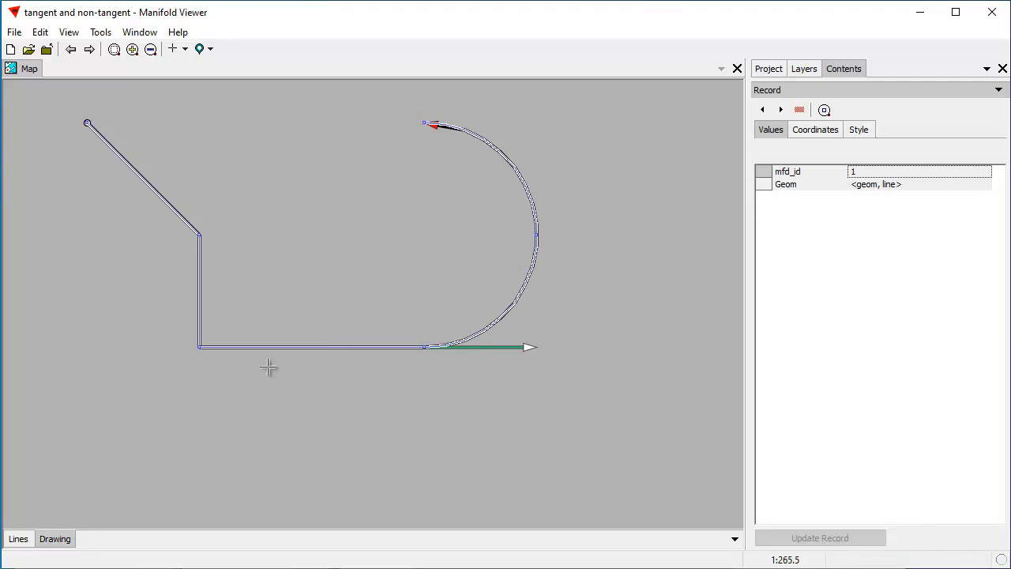
{"action": "mouse_move", "coordinate": [272, 343]}
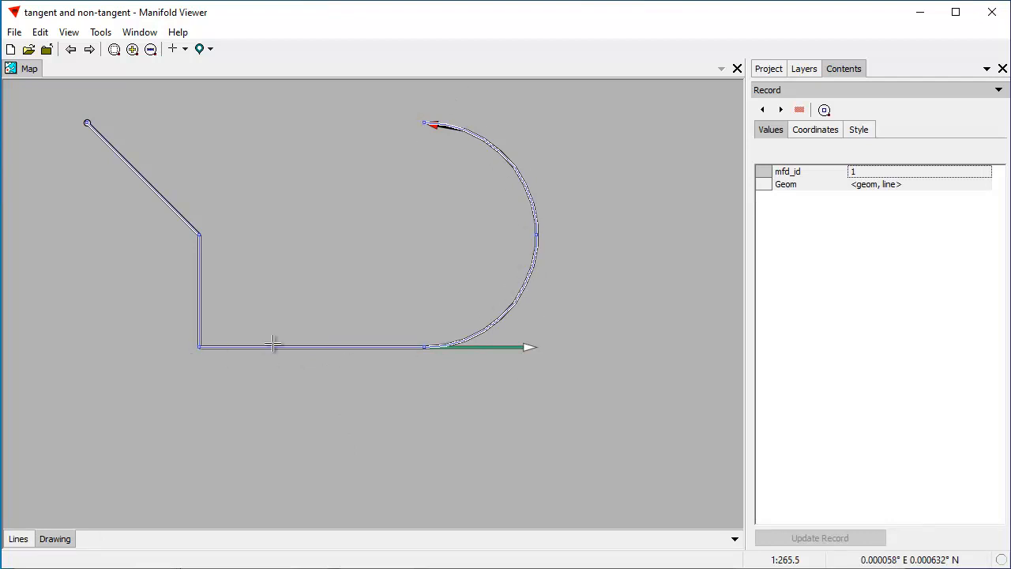
{"action": "mouse_move", "coordinate": [393, 339]}
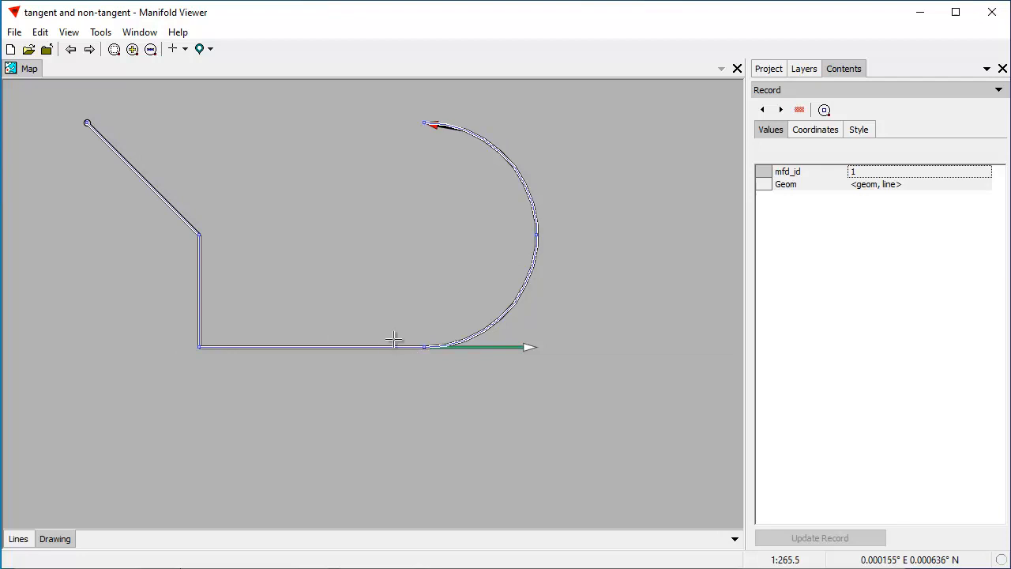
{"action": "mouse_move", "coordinate": [496, 155]}
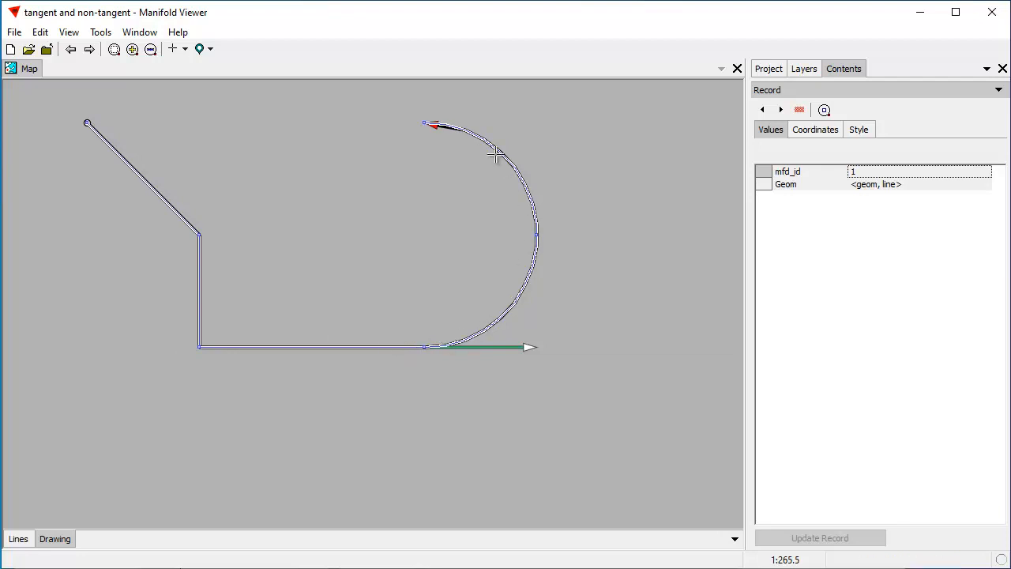
{"action": "mouse_move", "coordinate": [448, 154]}
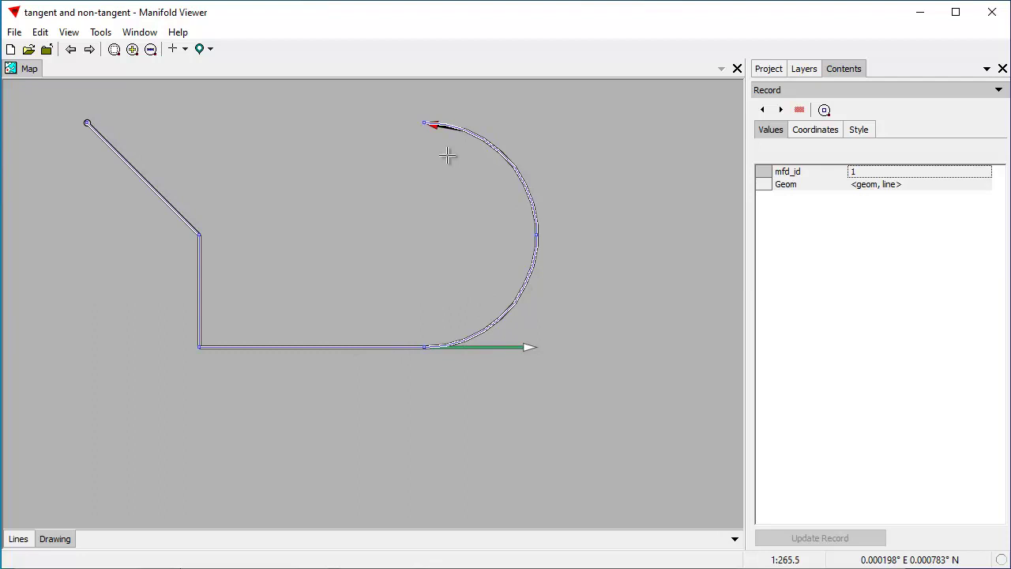
{"action": "mouse_move", "coordinate": [359, 310]}
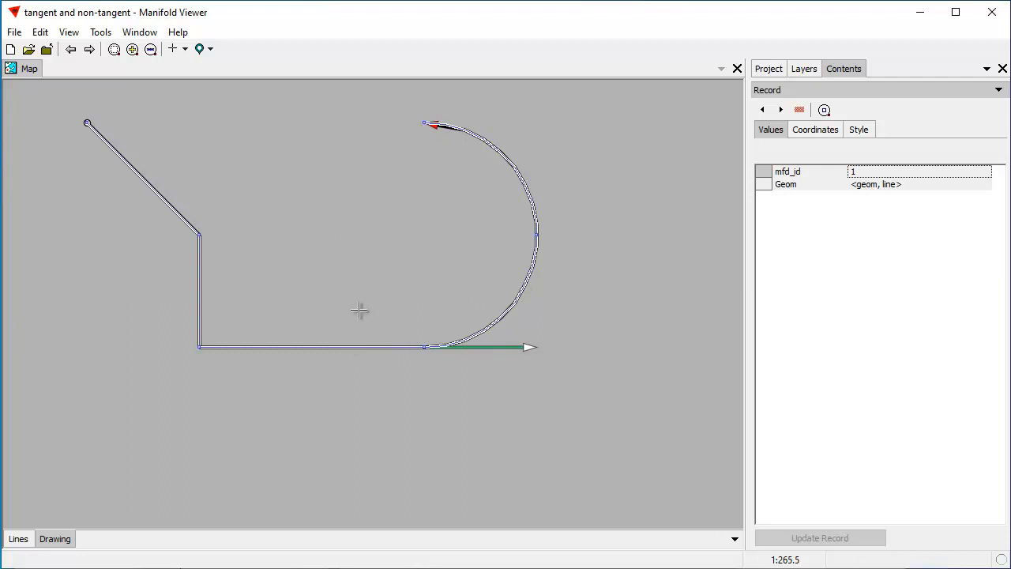
{"action": "mouse_move", "coordinate": [395, 322]}
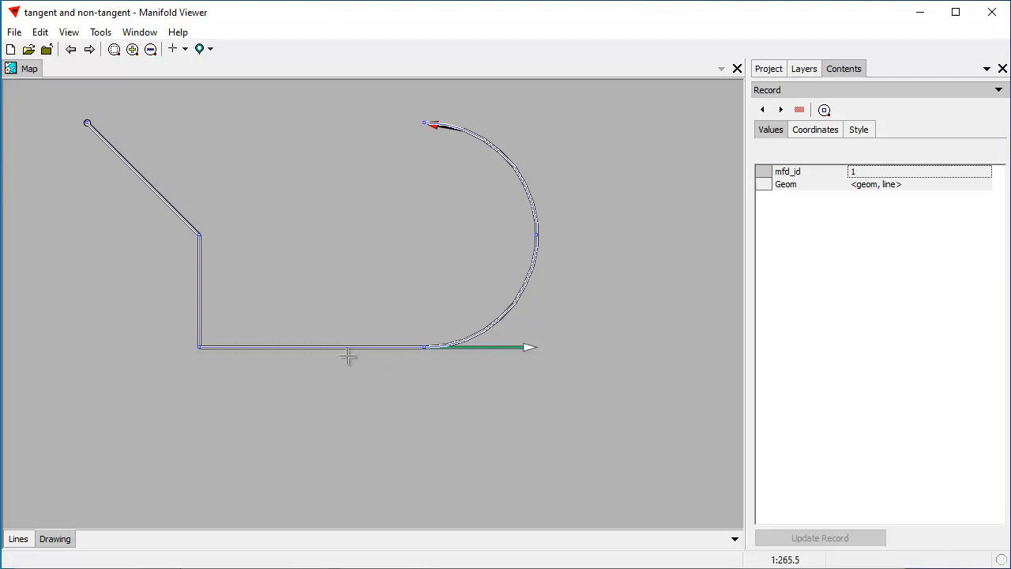
{"action": "mouse_move", "coordinate": [518, 349]}
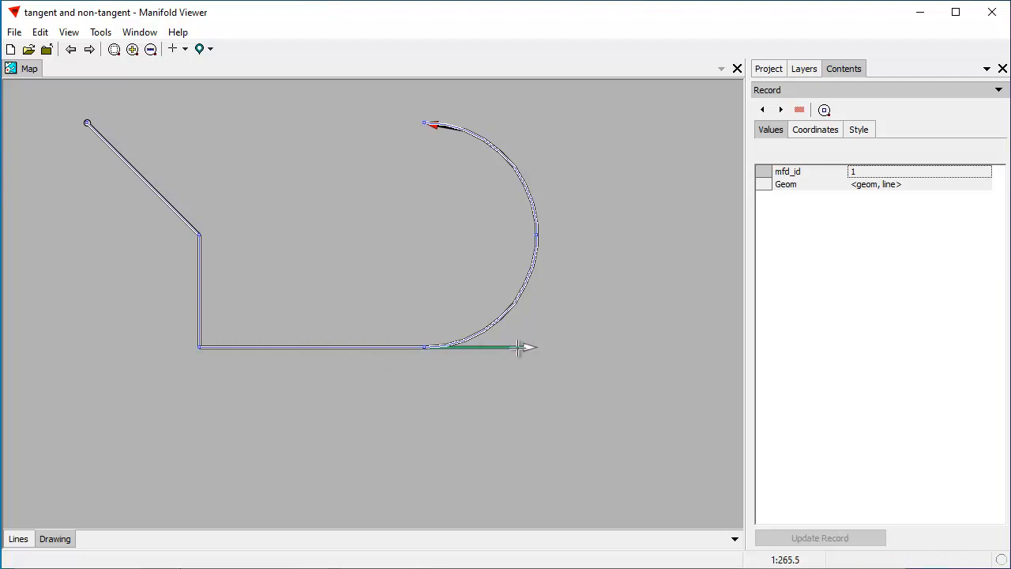
{"action": "mouse_move", "coordinate": [544, 248]}
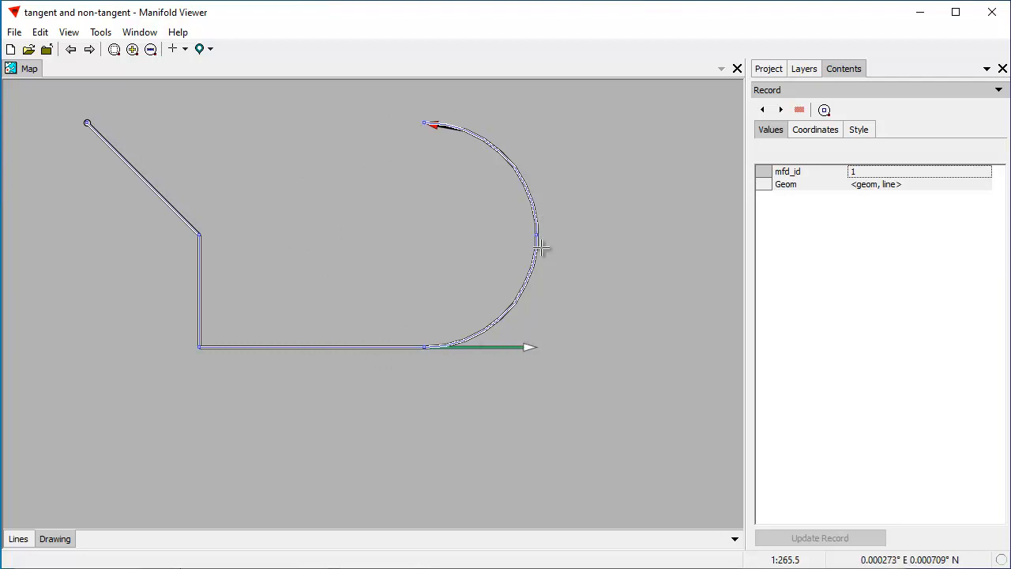
{"action": "left_click", "coordinate": [815, 129]}
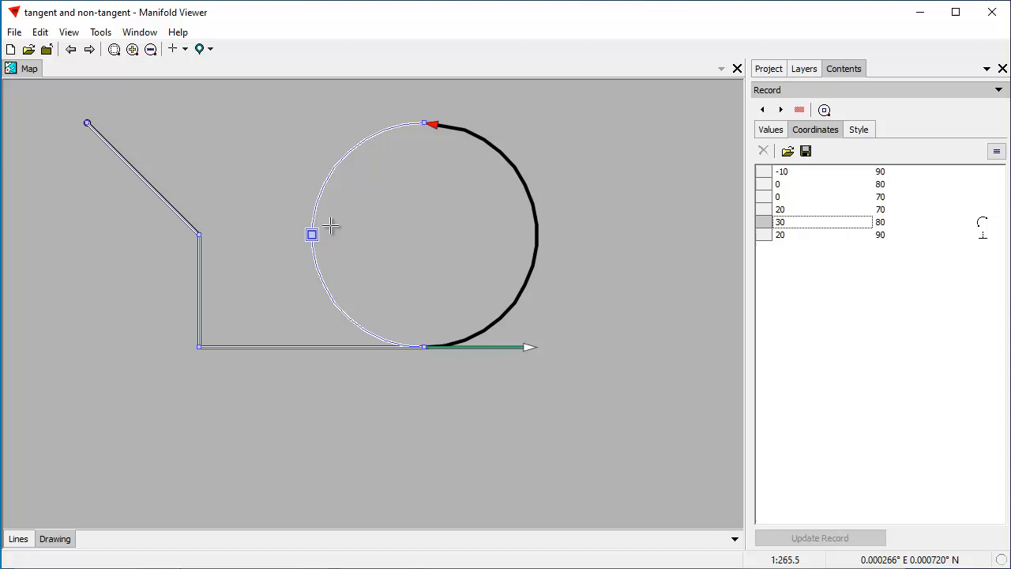
{"action": "mouse_move", "coordinate": [350, 251]}
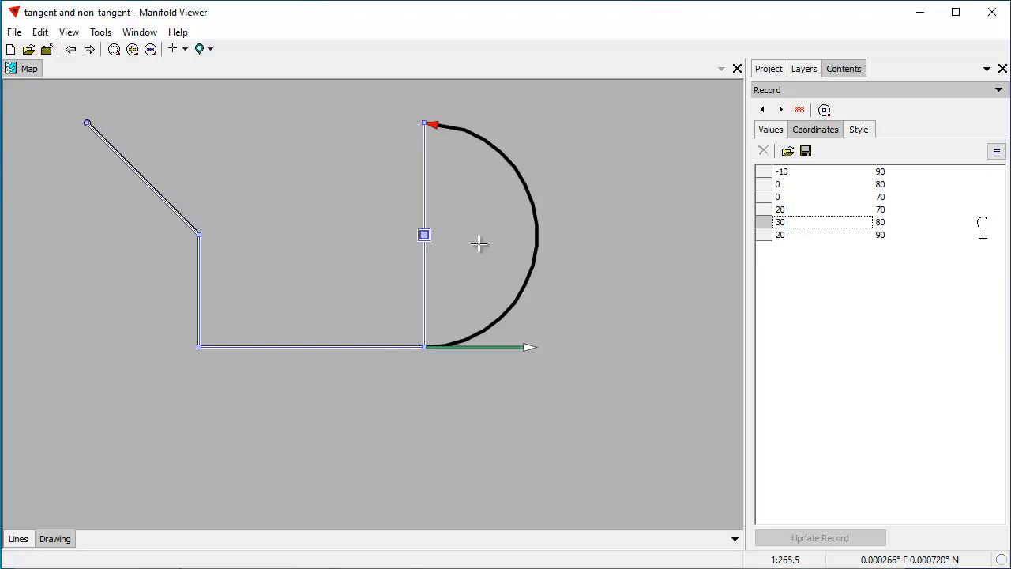
{"action": "left_click", "coordinate": [996, 151]}
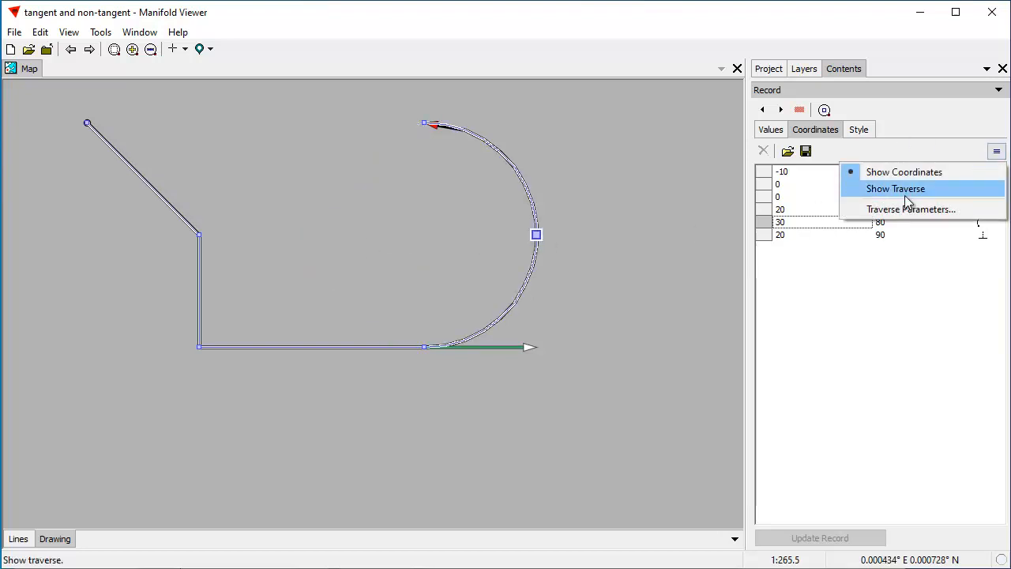
{"action": "left_click", "coordinate": [896, 188]}
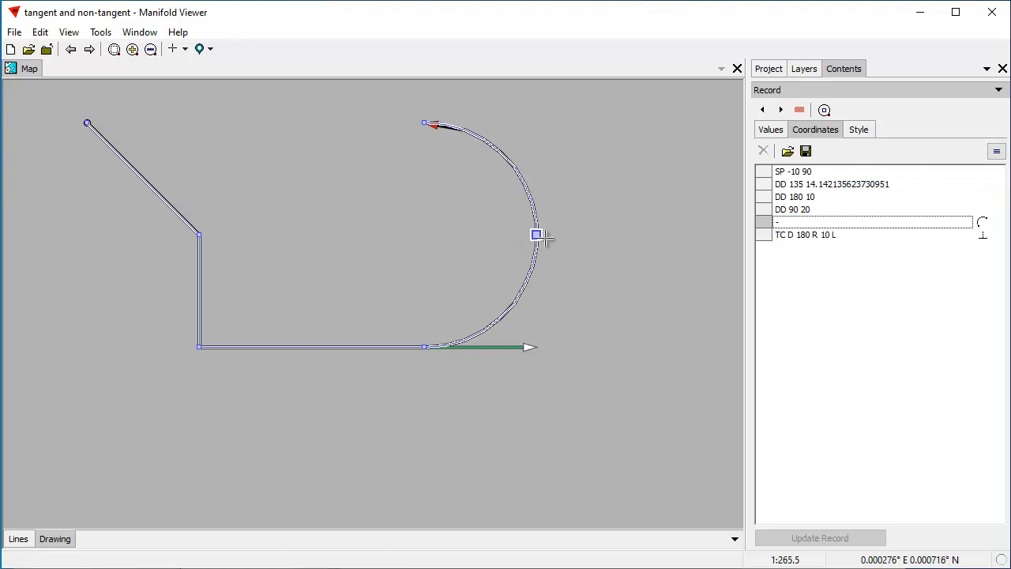
{"action": "left_click_drag", "start_coordinate": [537, 234], "coordinate": [425, 235]}
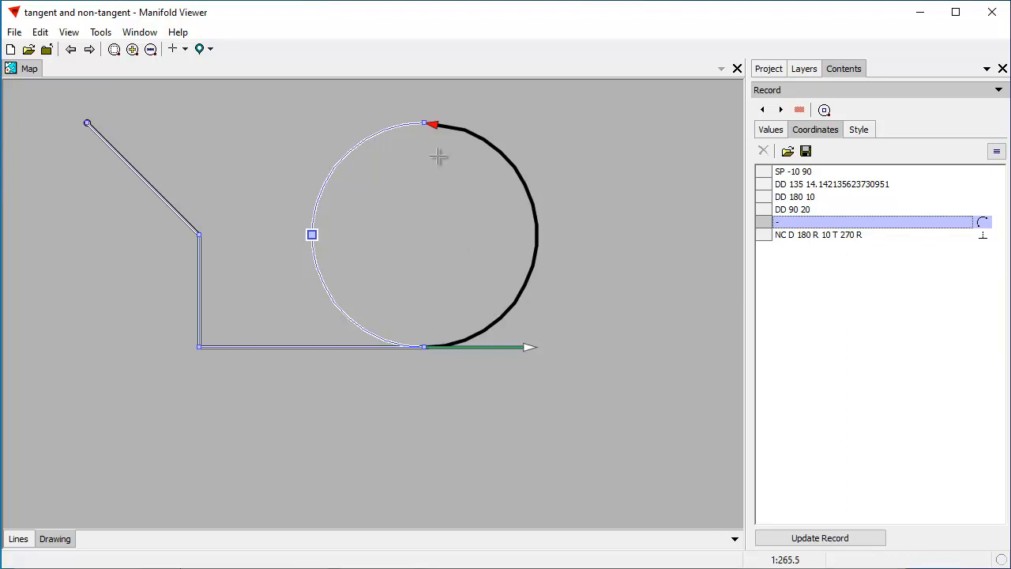
{"action": "mouse_move", "coordinate": [312, 236]}
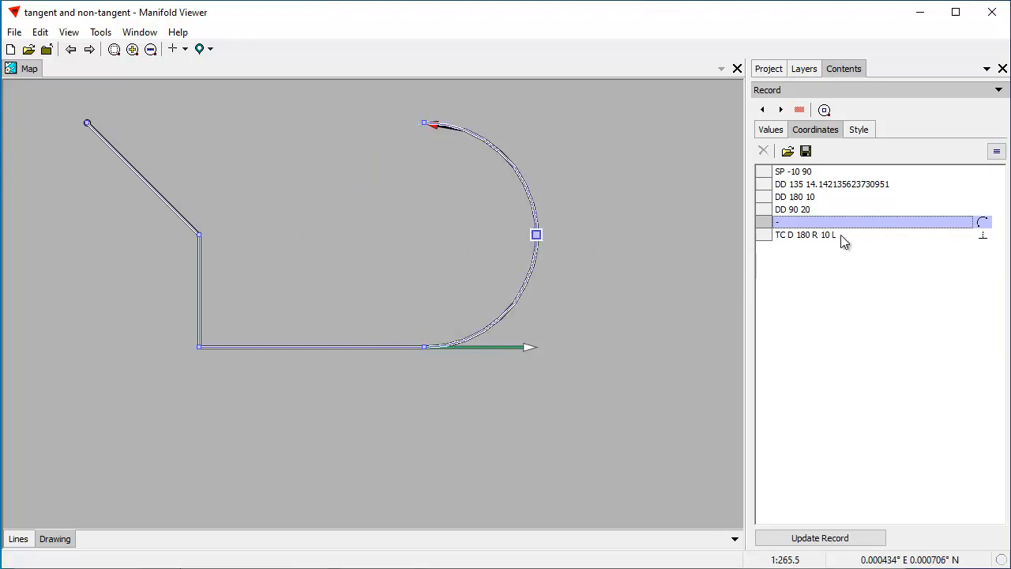
{"action": "mouse_move", "coordinate": [712, 259]}
{"action": "type", "text": "DD 0 20"}
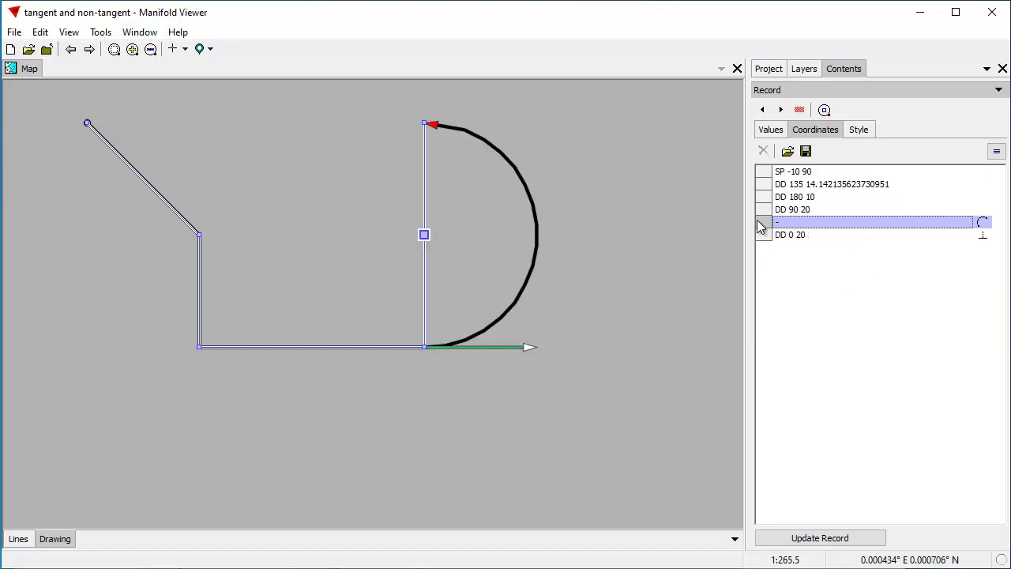
{"action": "mouse_move", "coordinate": [556, 328]}
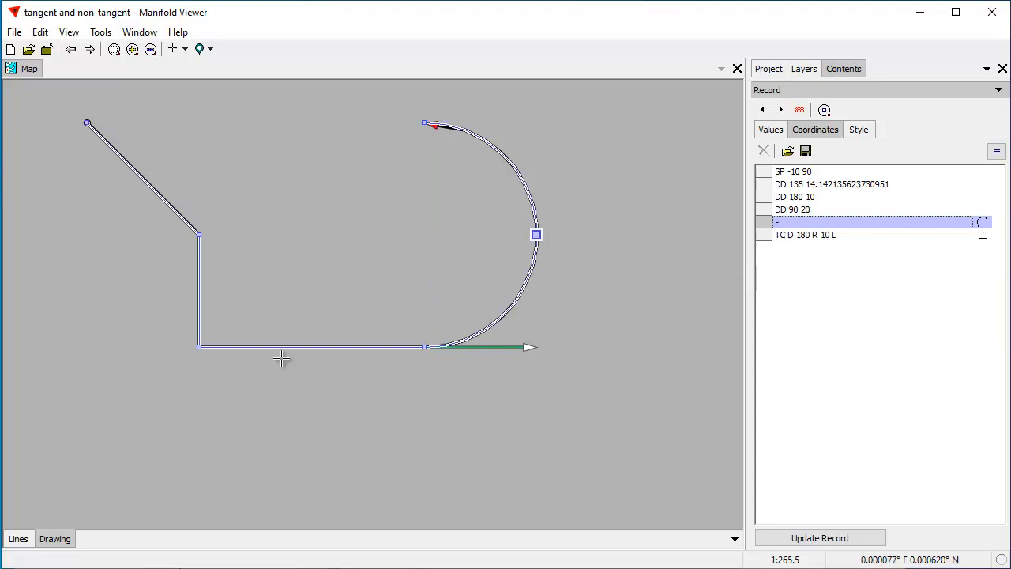
{"action": "mouse_move", "coordinate": [184, 347]}
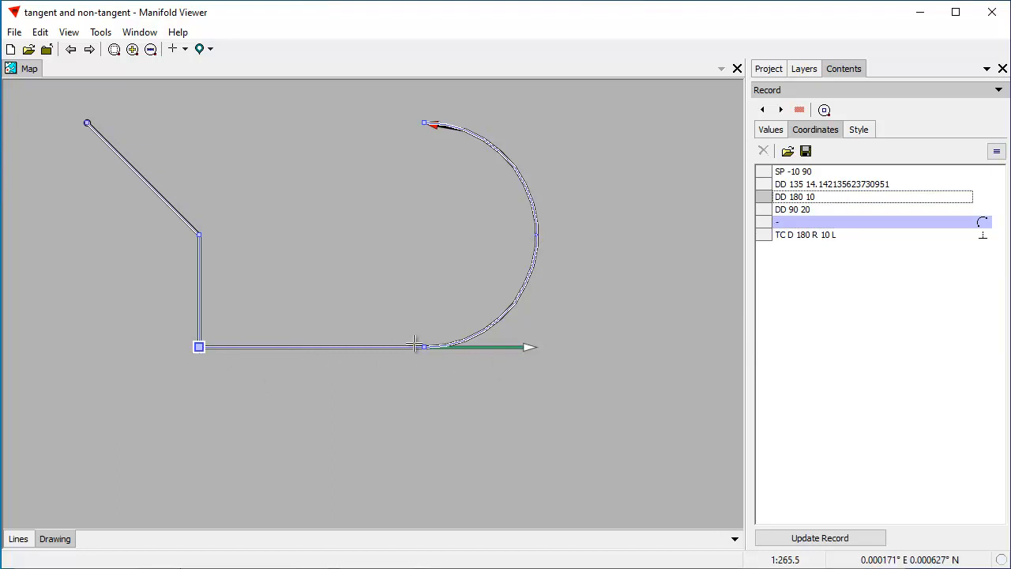
{"action": "mouse_move", "coordinate": [505, 221]}
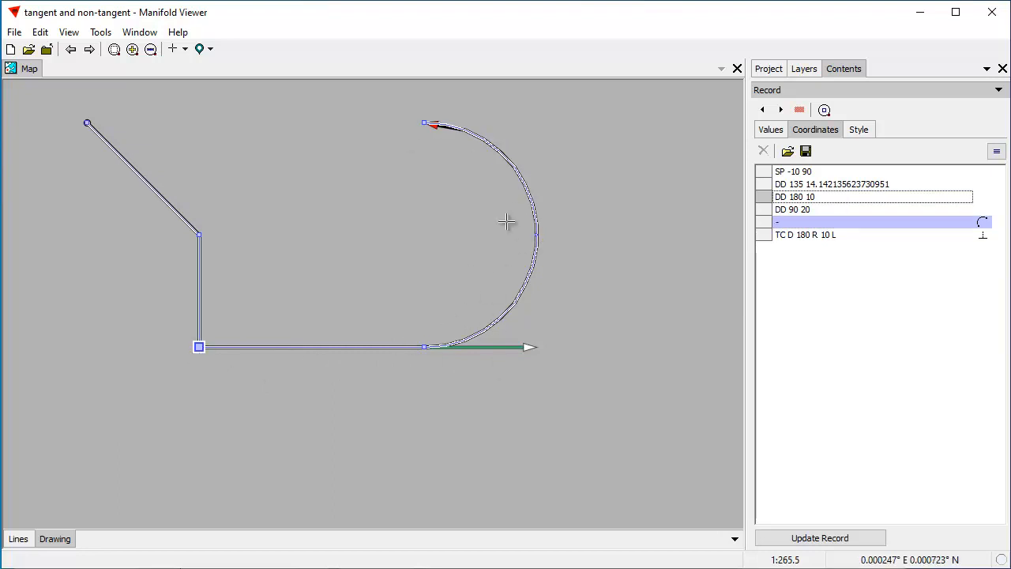
{"action": "mouse_move", "coordinate": [199, 354]}
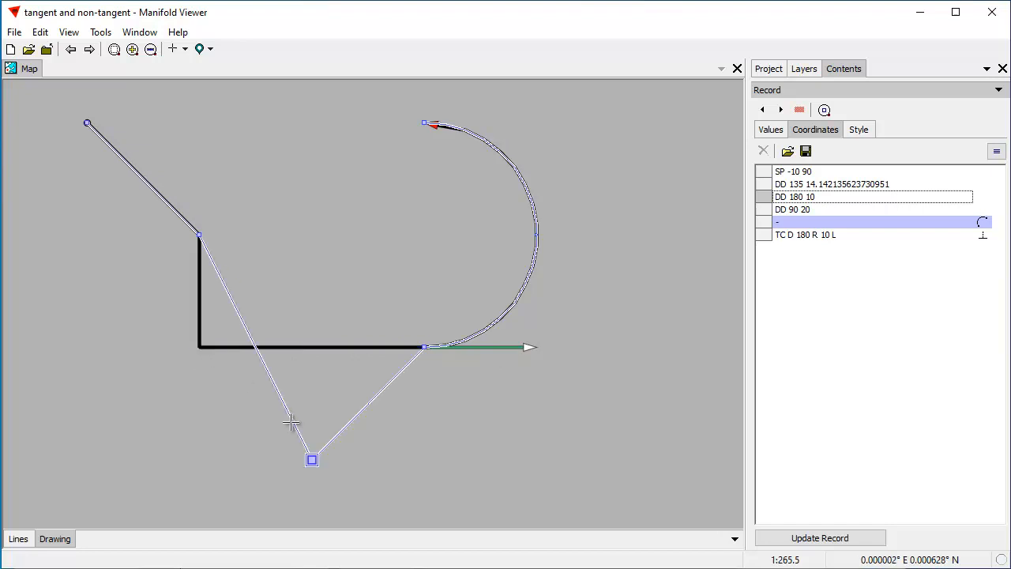
- Move the corner vertex below the arc start, preview the arc, then onto the bottom leg
{"action": "left_click_drag", "start_coordinate": [311, 459], "coordinate": [425, 459]}
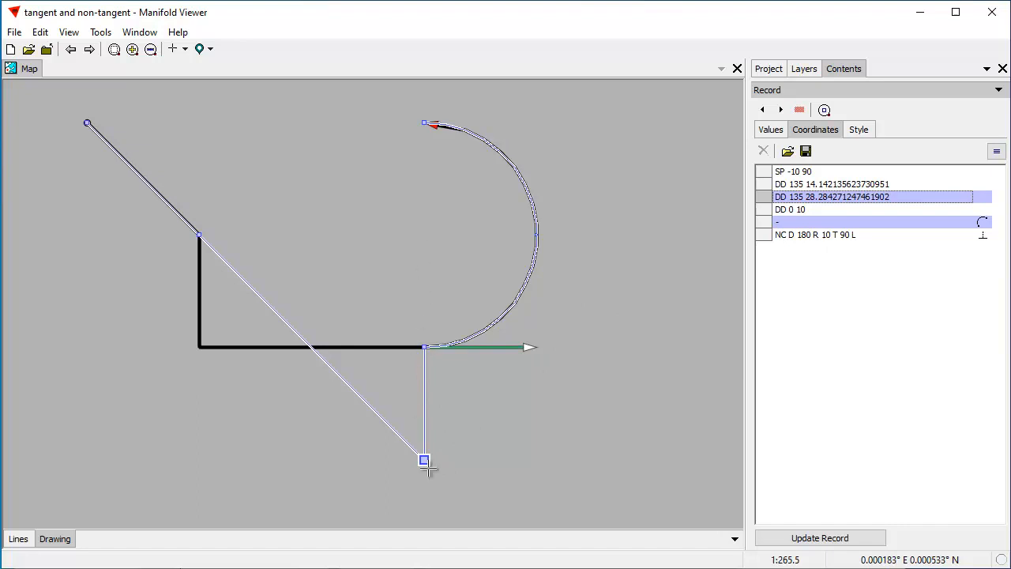
{"action": "mouse_move", "coordinate": [291, 195]}
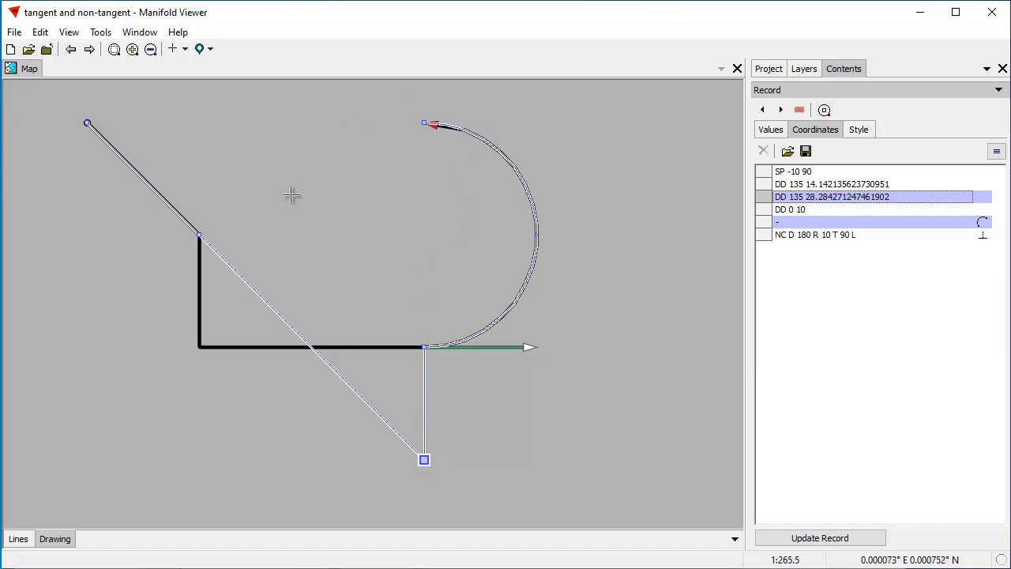
{"action": "mouse_move", "coordinate": [544, 231]}
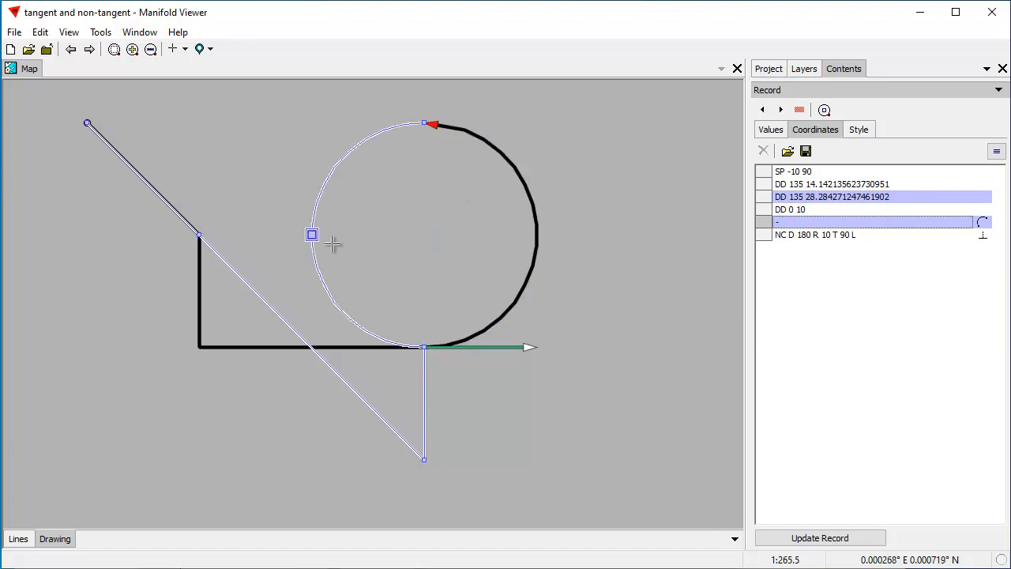
{"action": "left_click_drag", "start_coordinate": [311, 235], "coordinate": [537, 235]}
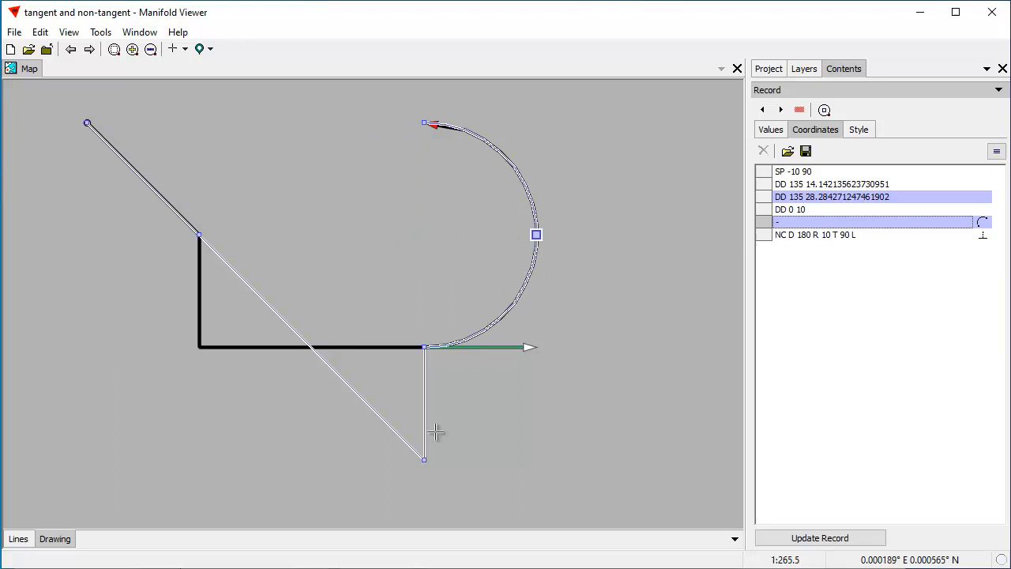
{"action": "mouse_move", "coordinate": [732, 316]}
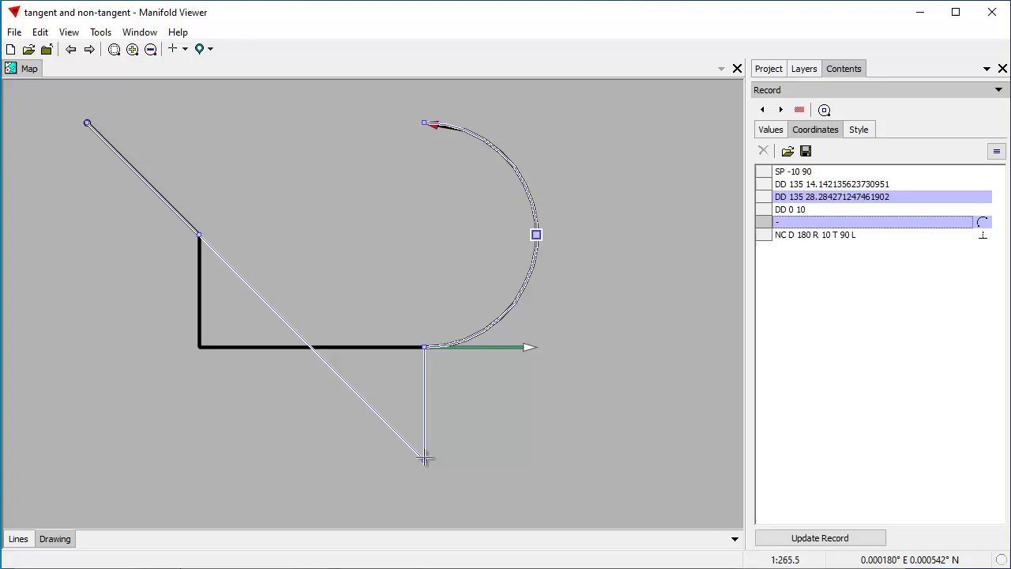
{"action": "left_click_drag", "start_coordinate": [427, 458], "coordinate": [311, 459]}
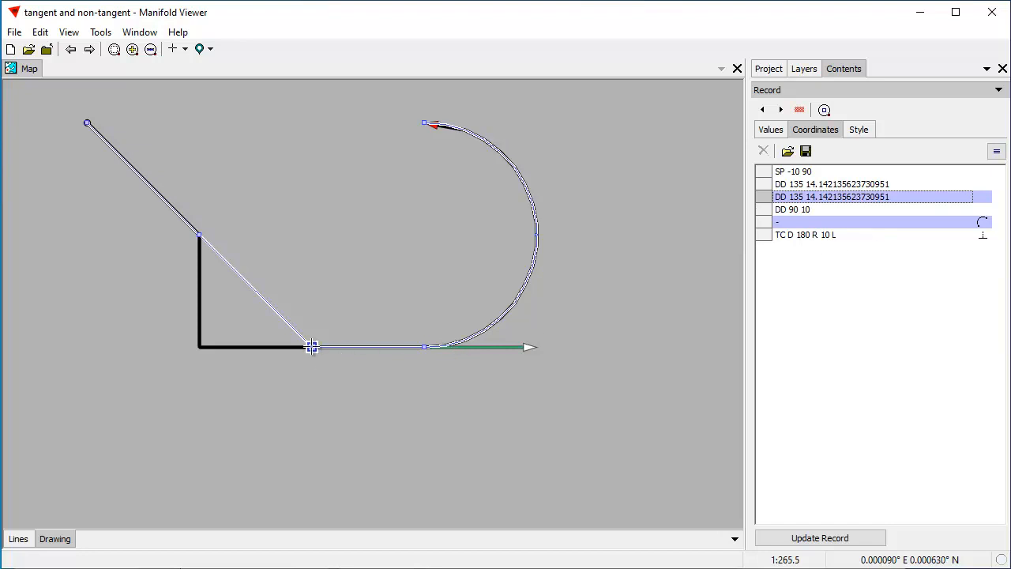
- Place the corner vertex straight below the arc's start, making the arc non-tangent
{"action": "left_click_drag", "start_coordinate": [312, 346], "coordinate": [312, 459]}
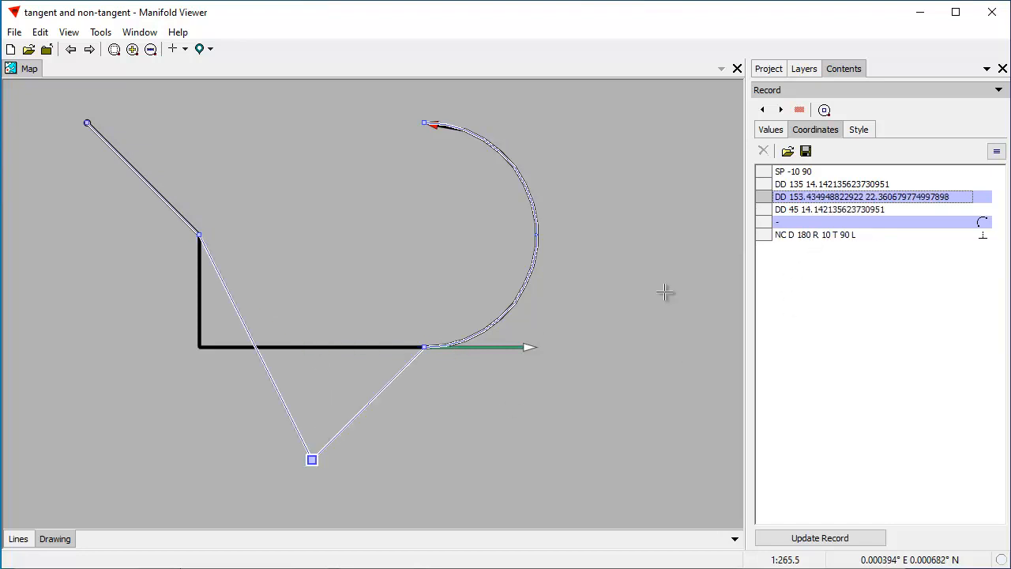
{"action": "left_click_drag", "start_coordinate": [312, 459], "coordinate": [425, 459]}
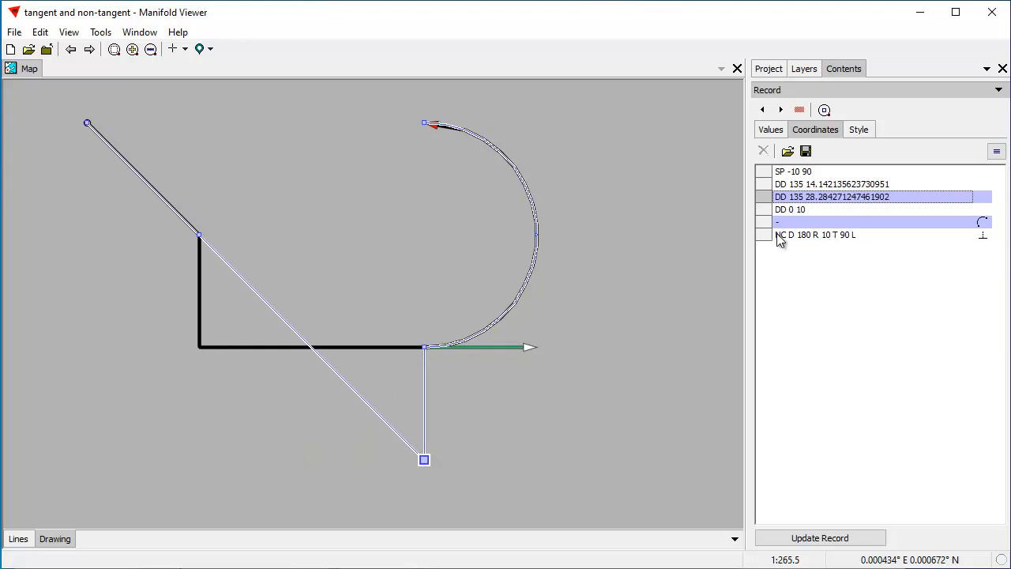
{"action": "mouse_move", "coordinate": [807, 246]}
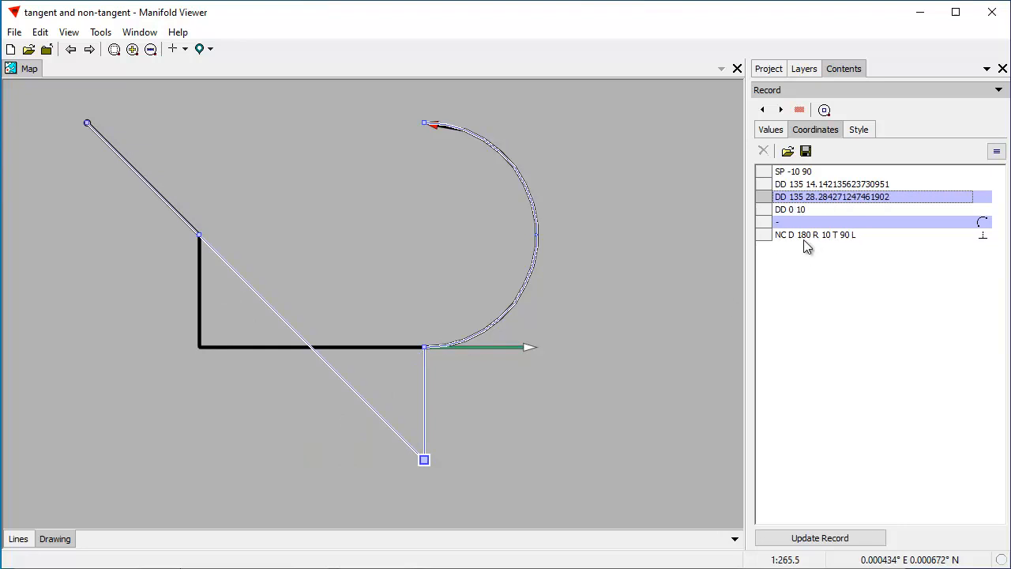
{"action": "mouse_move", "coordinate": [928, 243]}
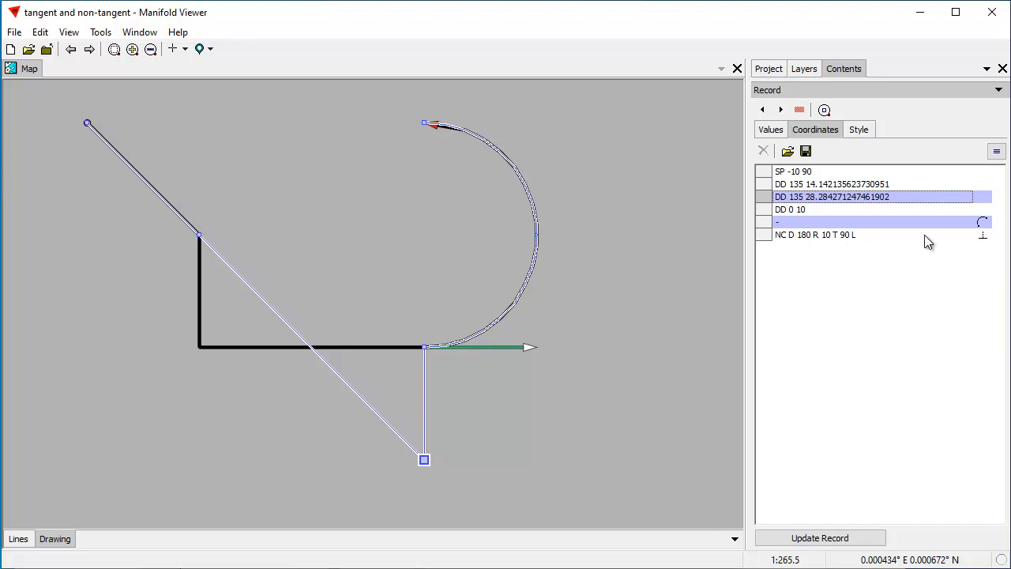
{"action": "mouse_move", "coordinate": [928, 247]}
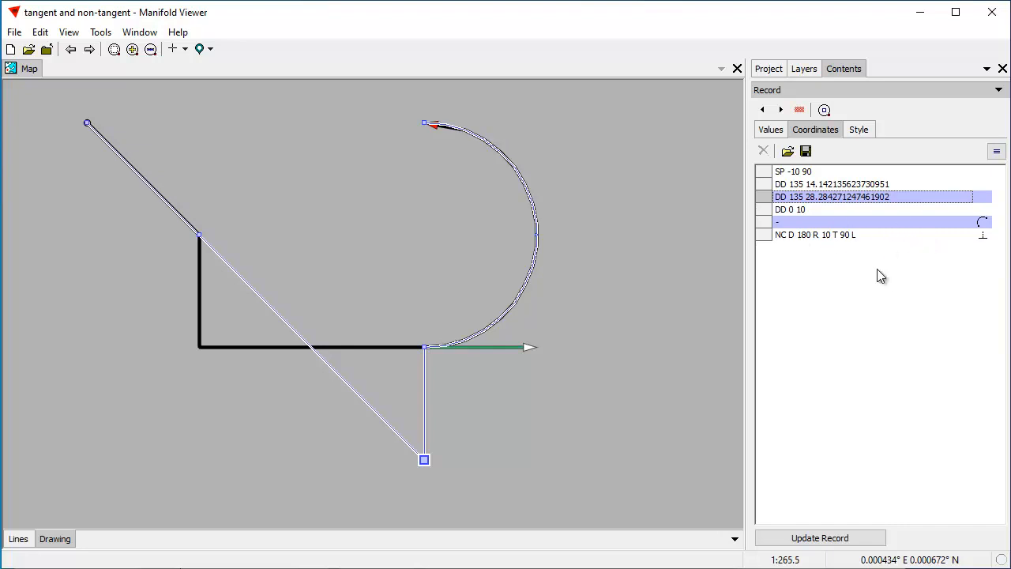
{"action": "mouse_move", "coordinate": [803, 240]}
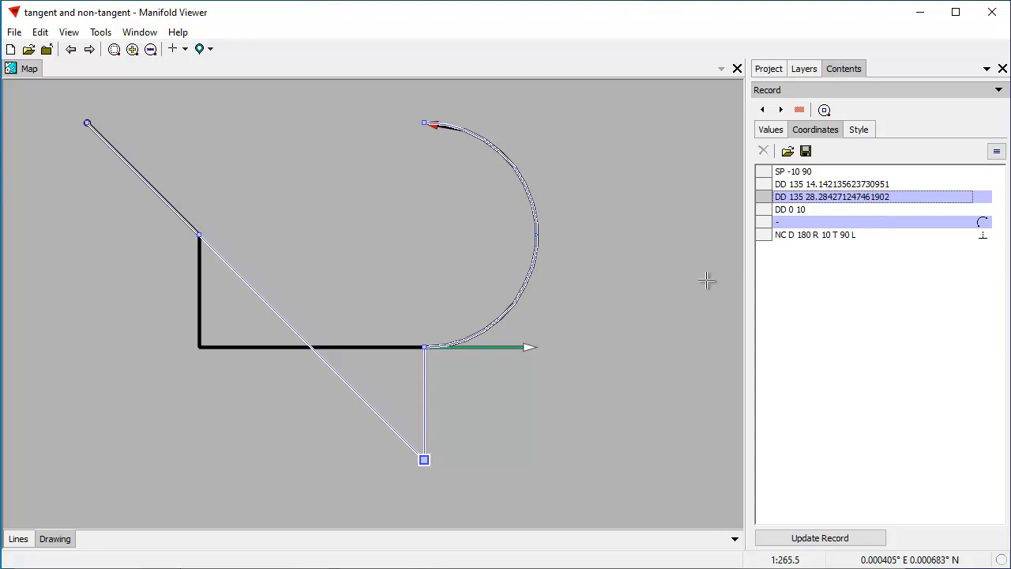
{"action": "mouse_move", "coordinate": [875, 222]}
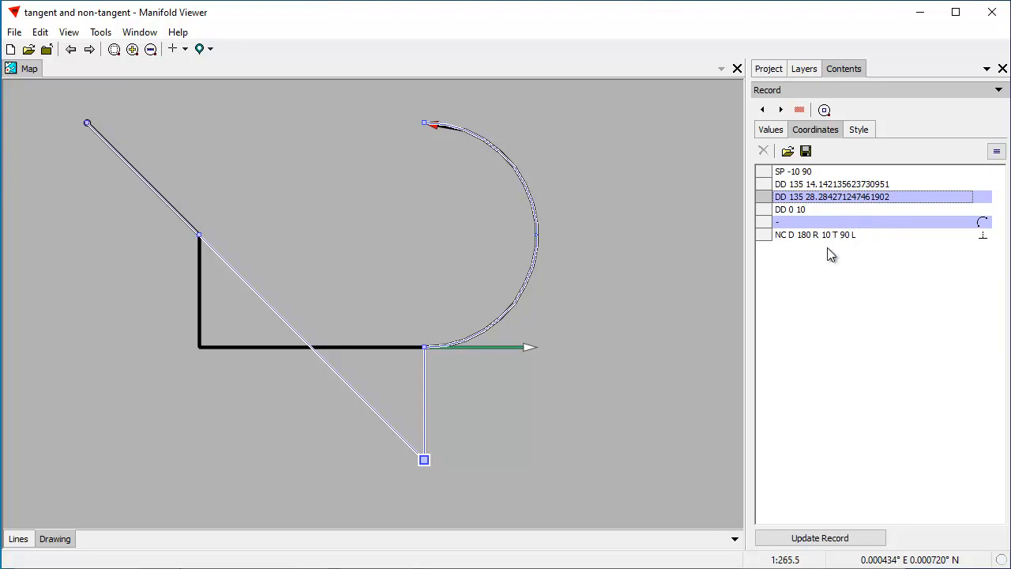
{"action": "mouse_move", "coordinate": [817, 263]}
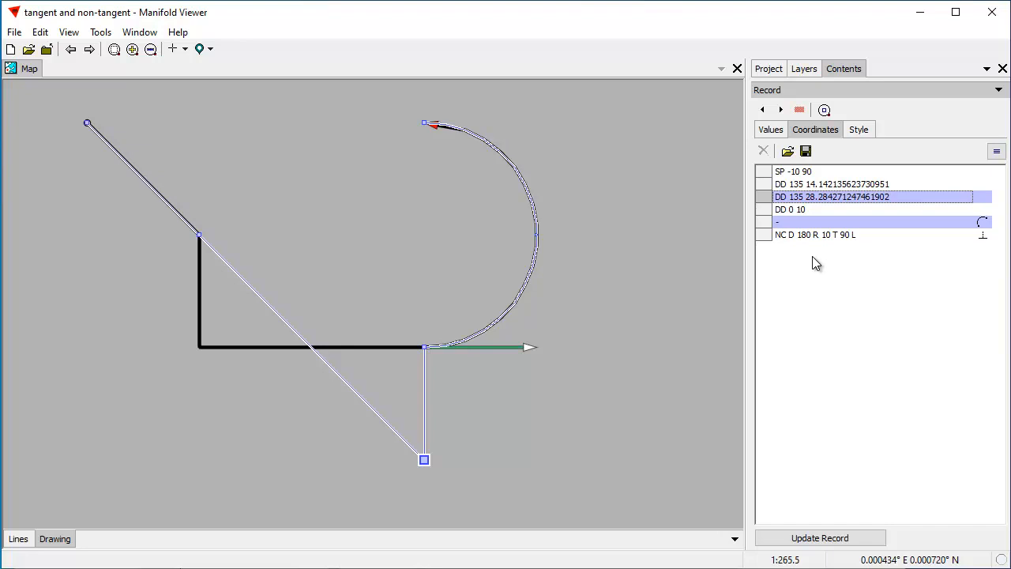
{"action": "mouse_move", "coordinate": [868, 222]}
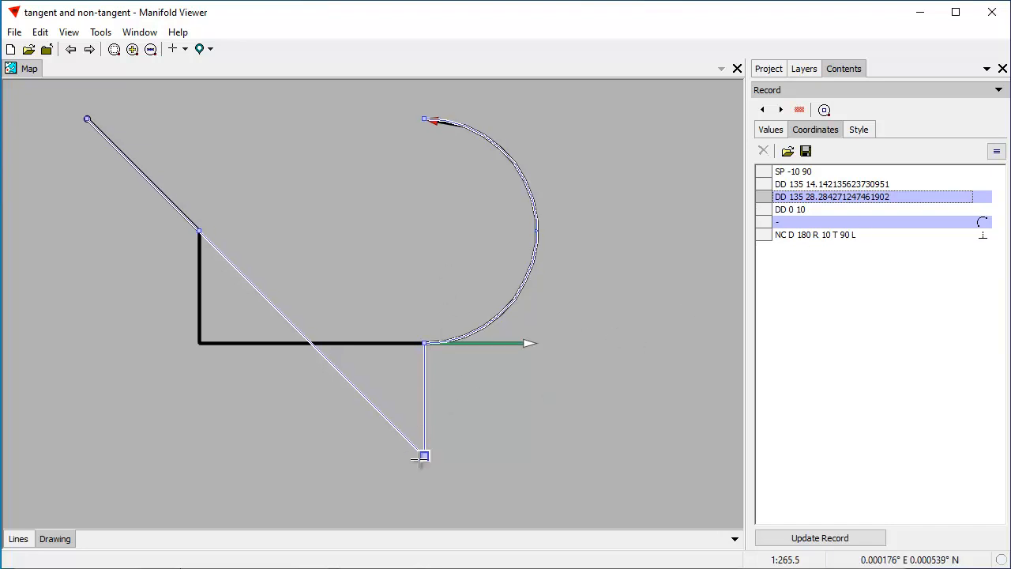
- Return the corner vertex to its original bend, restoring DD 180 10, DD 90 20 and TC
{"action": "left_click_drag", "start_coordinate": [424, 456], "coordinate": [317, 478]}
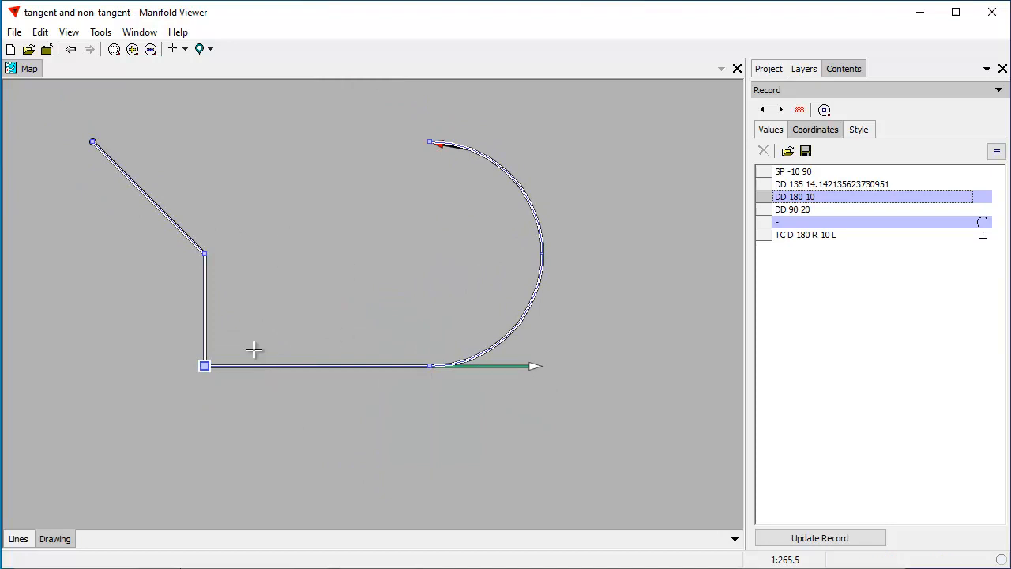
{"action": "mouse_move", "coordinate": [591, 378]}
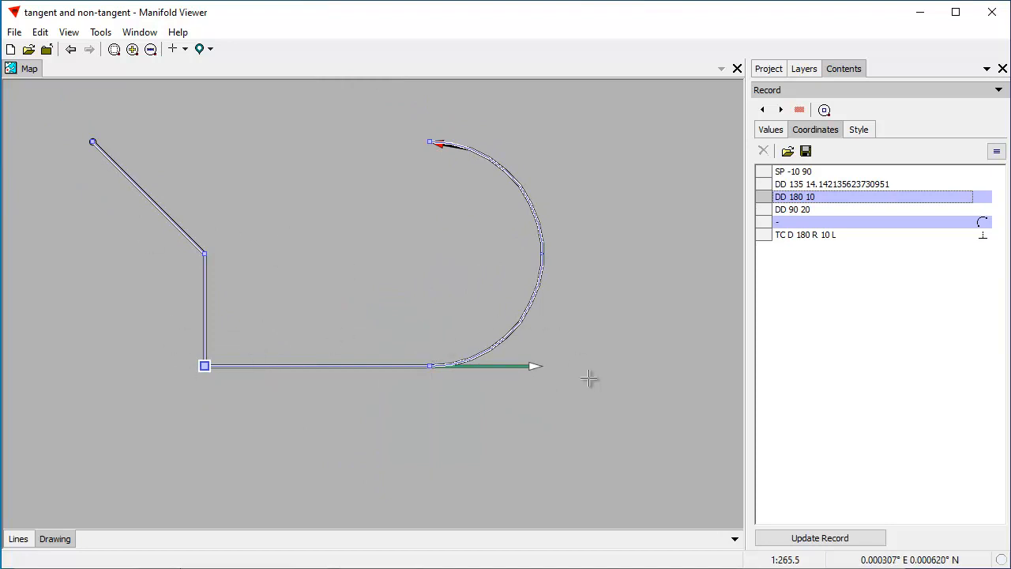
{"action": "mouse_move", "coordinate": [298, 279]}
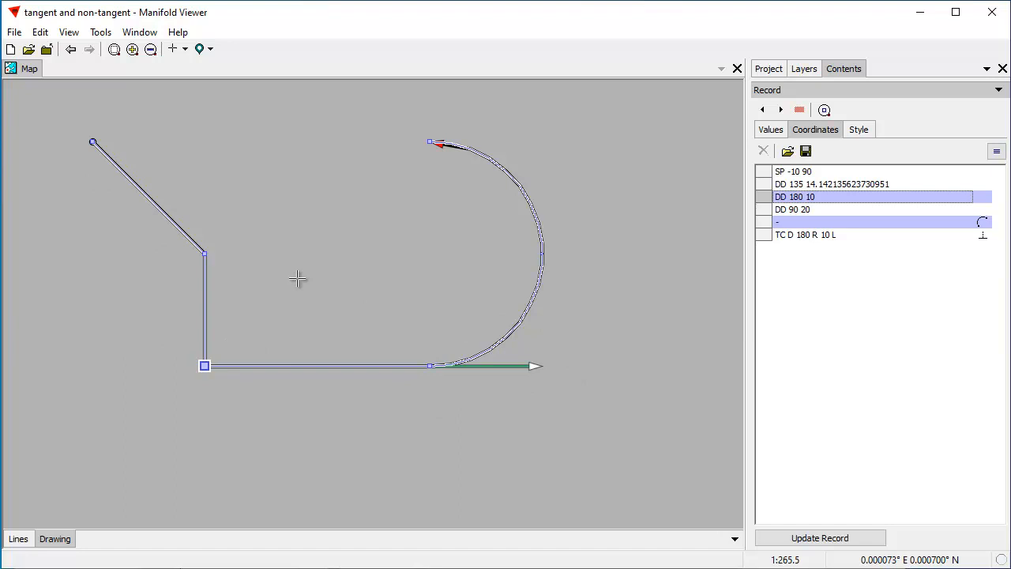
{"action": "mouse_move", "coordinate": [360, 252]}
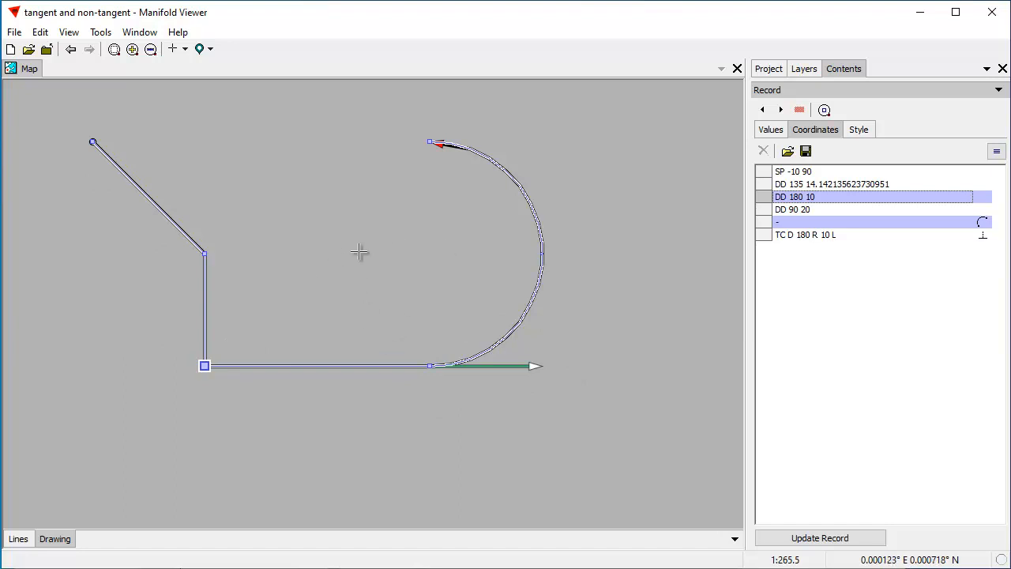